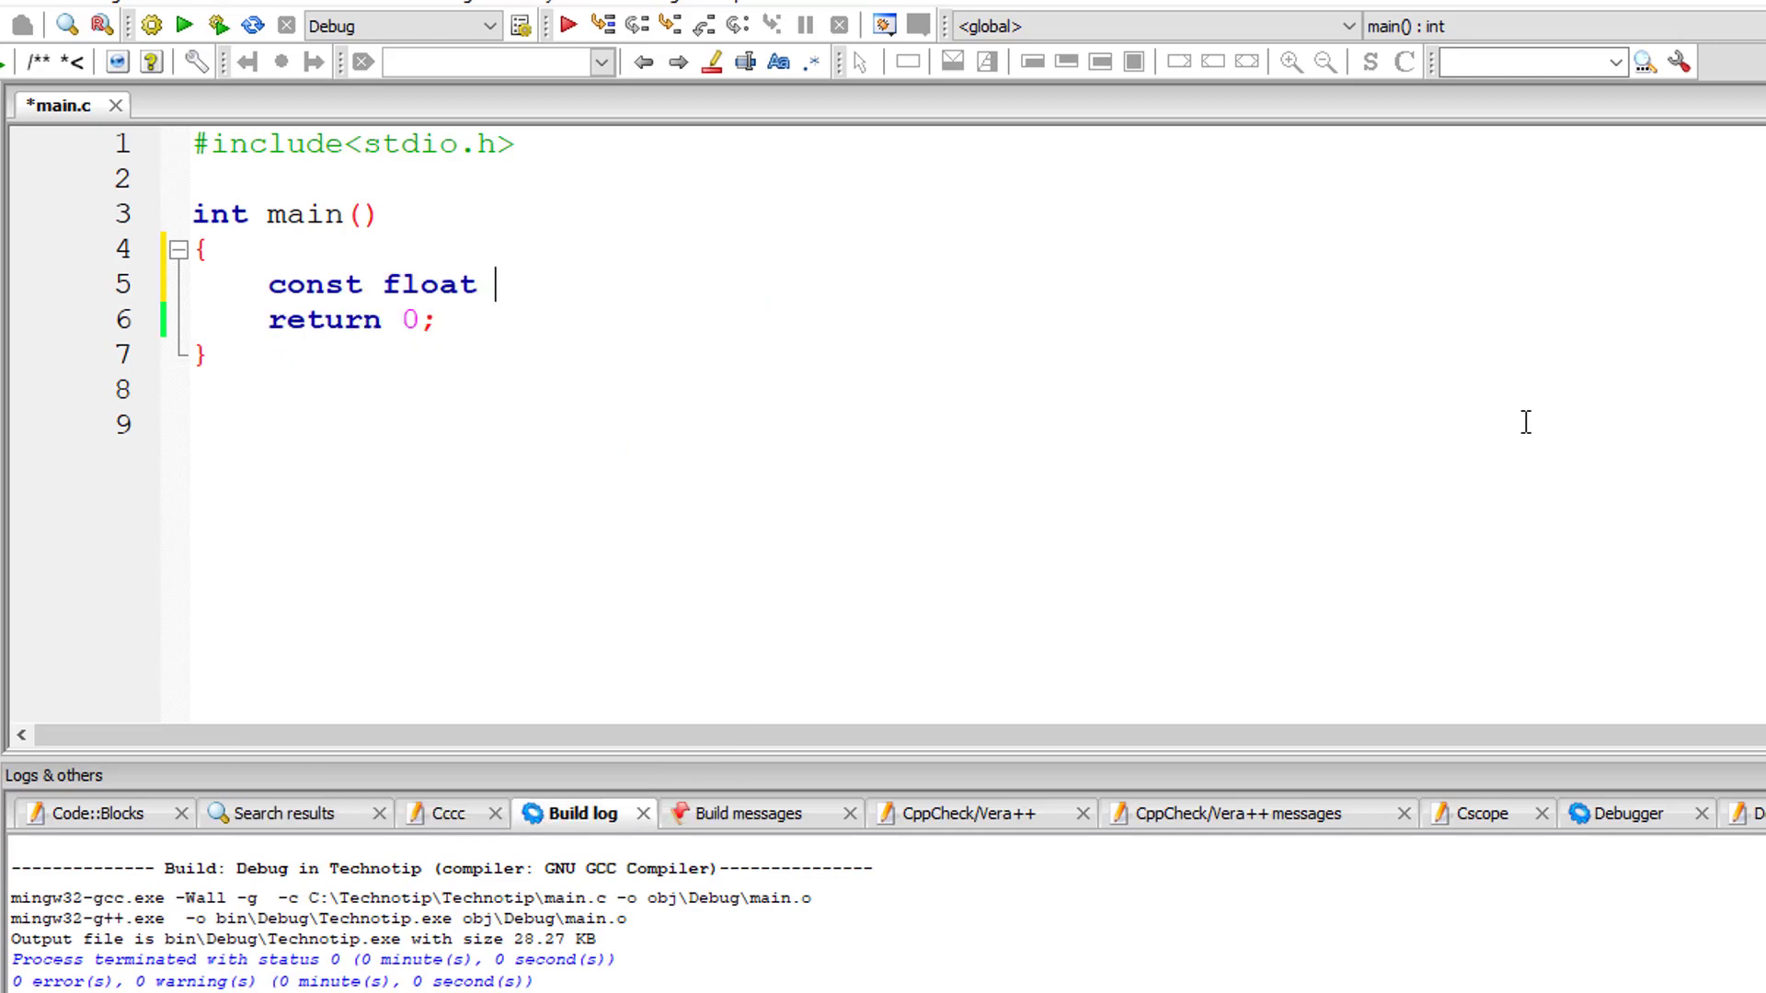
pyautogui.write('PI = 3')
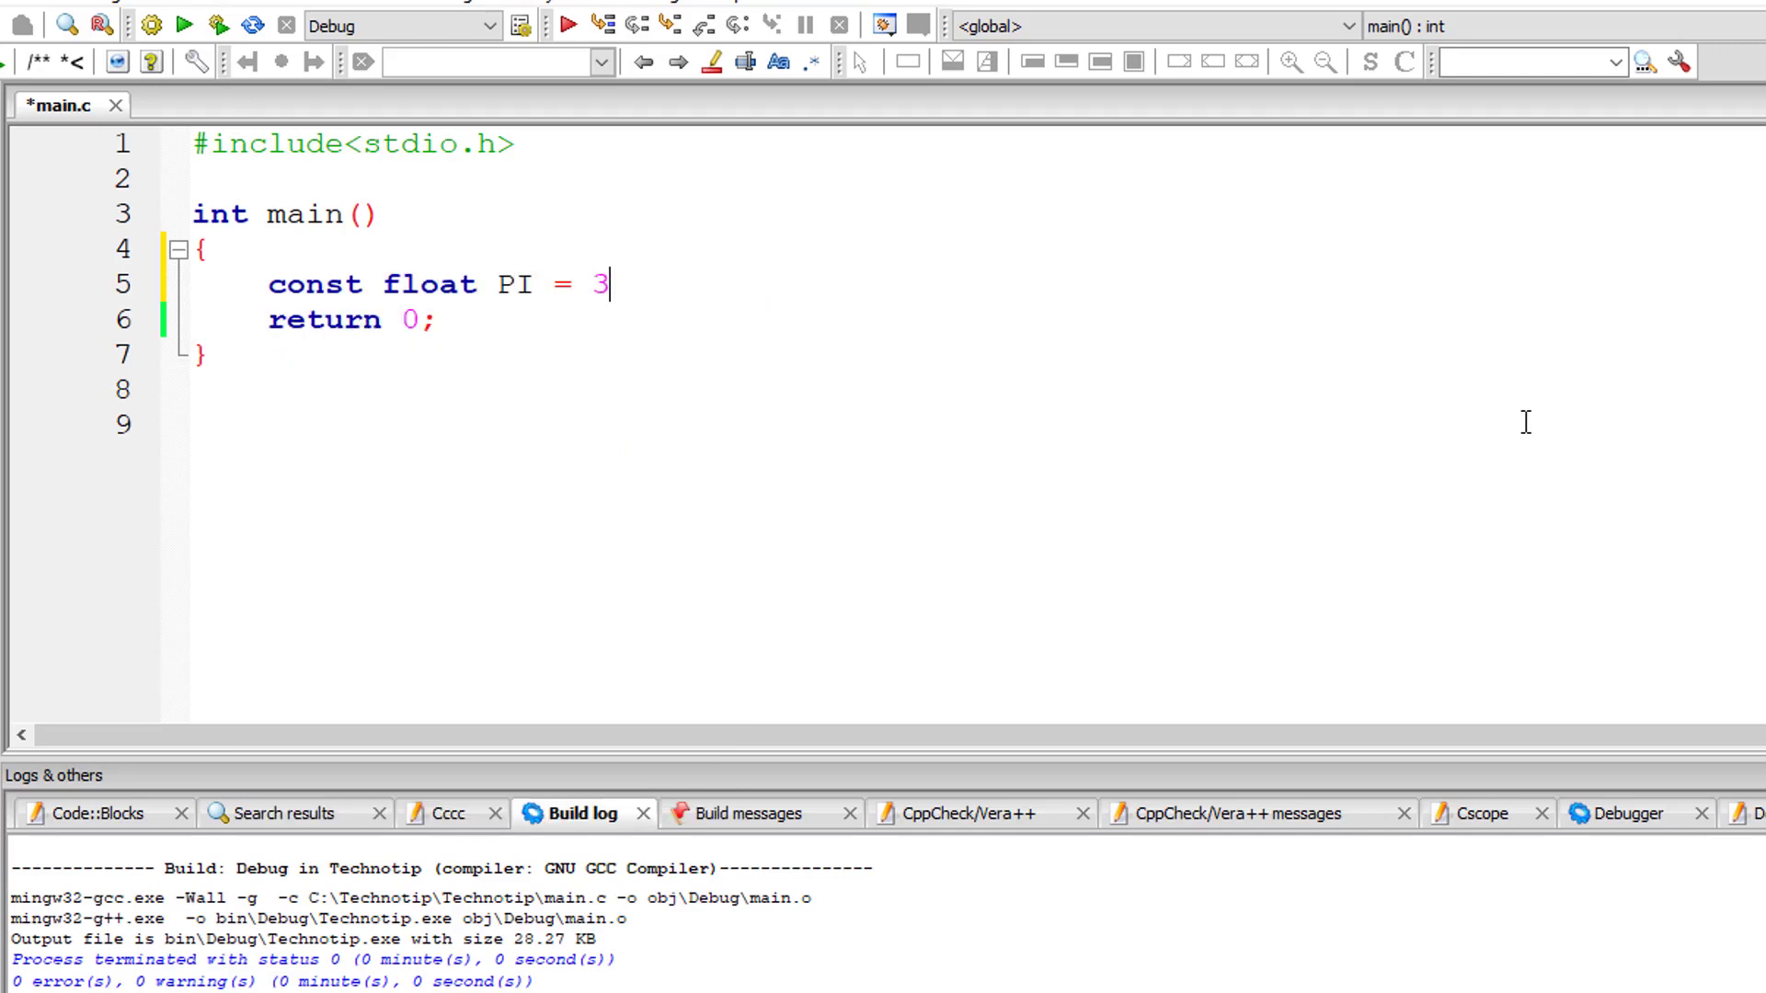
pyautogui.write('.14;')
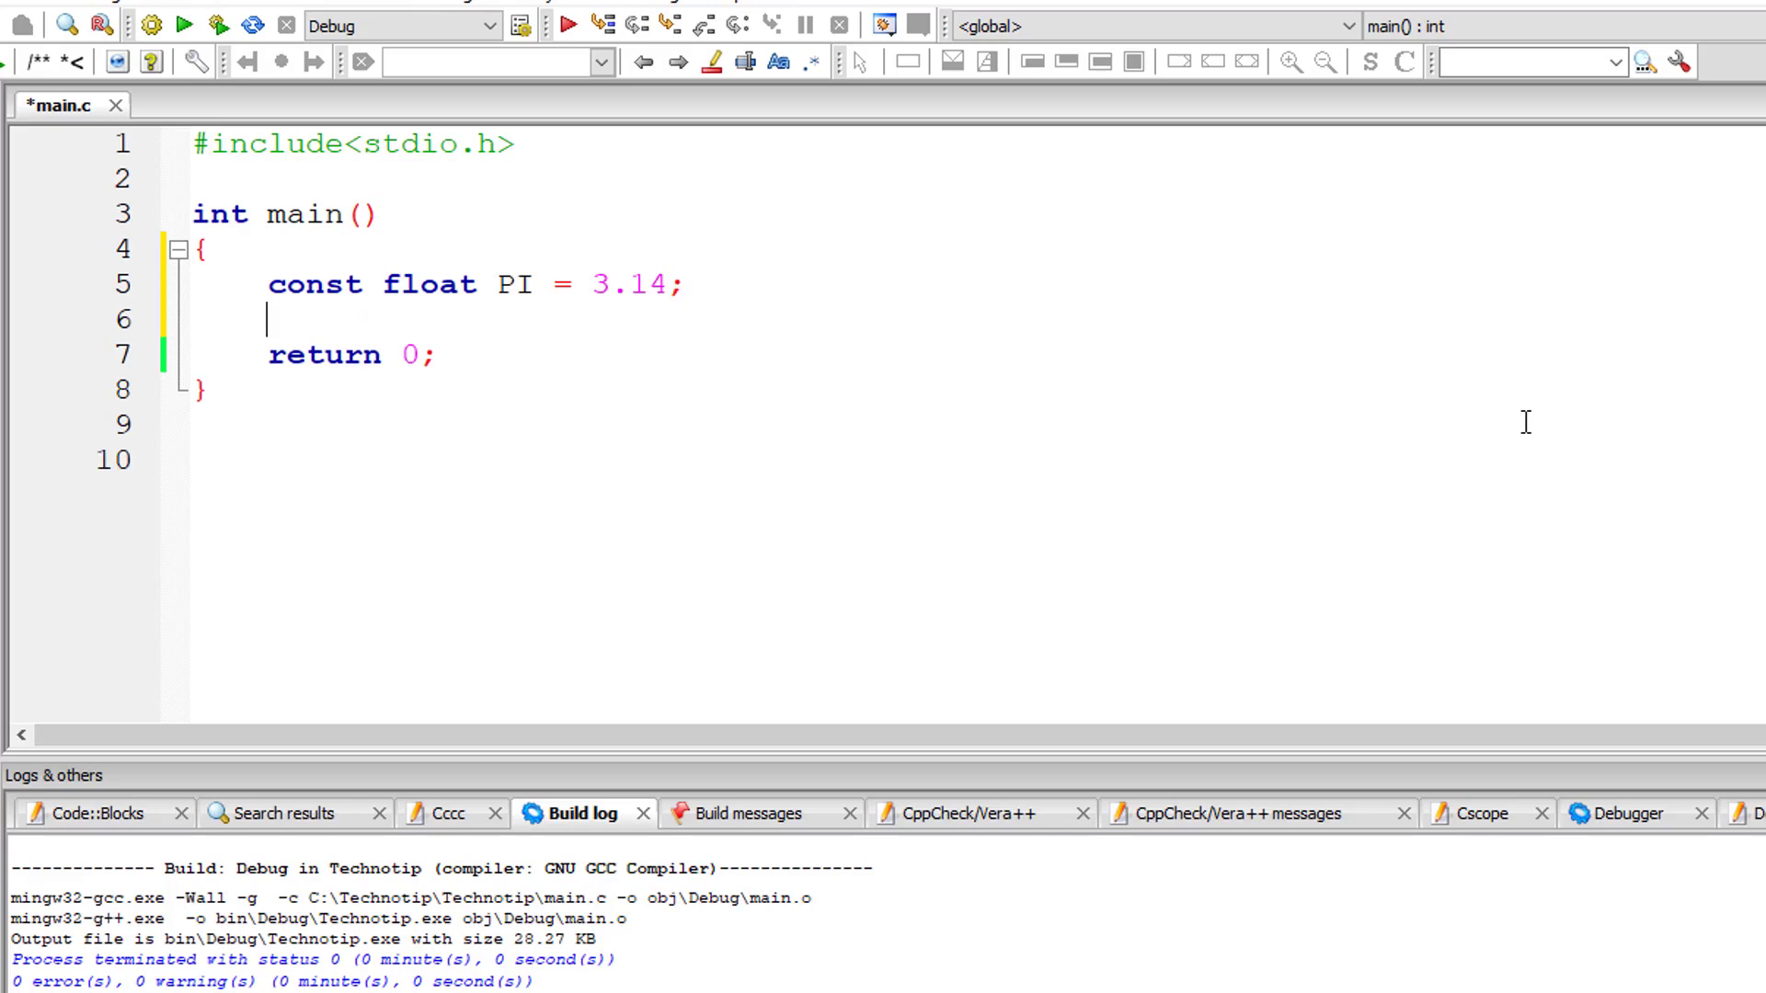
pyautogui.write('float')
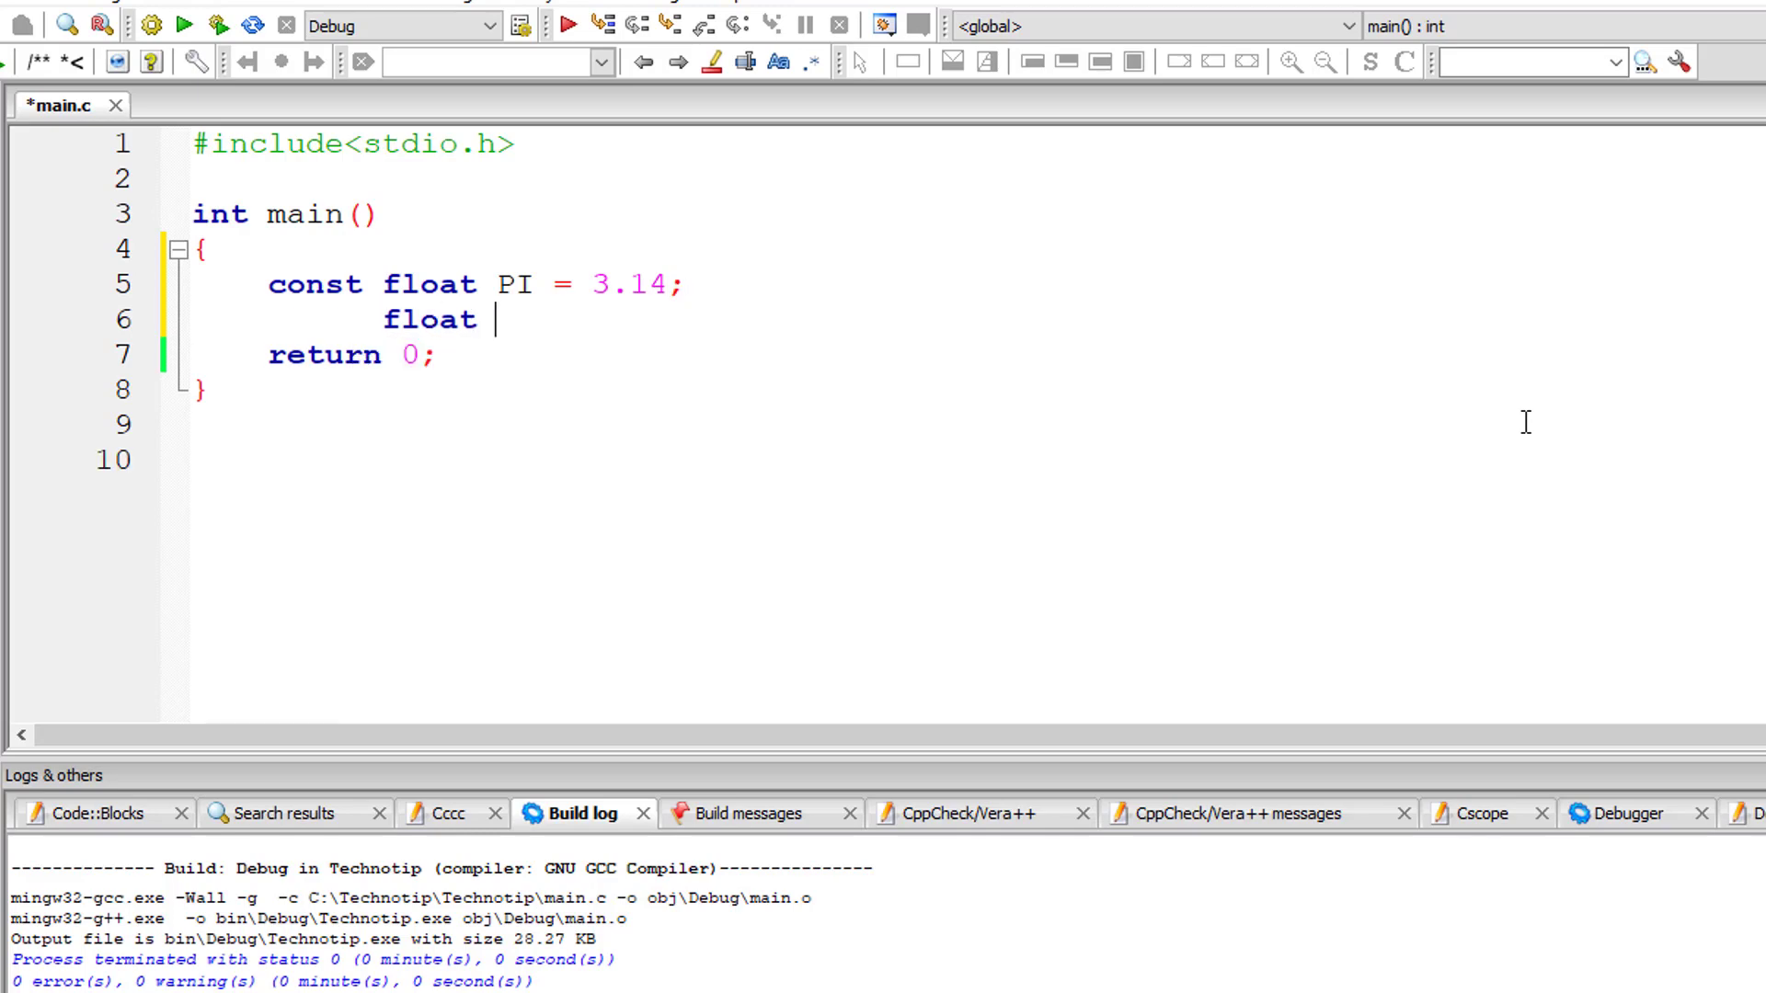
pyautogui.write('r, h, vol')
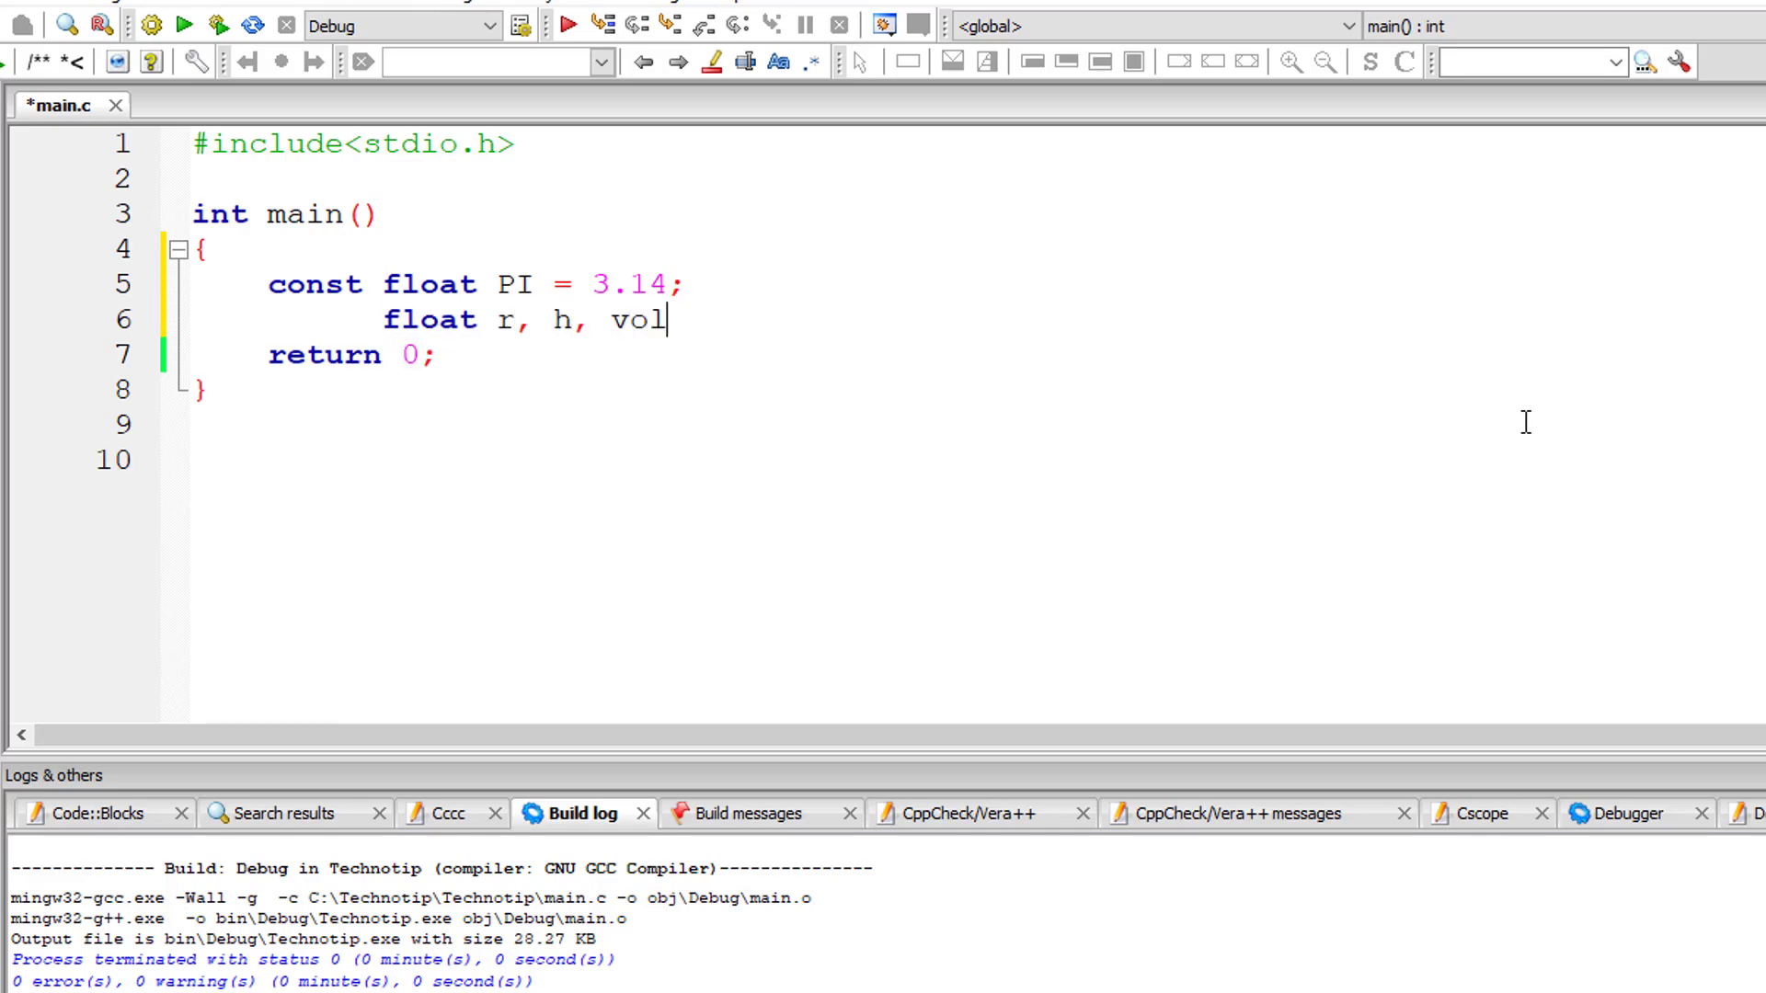
pyautogui.write('ume;')
pyautogui.write('printf("Enter rad')
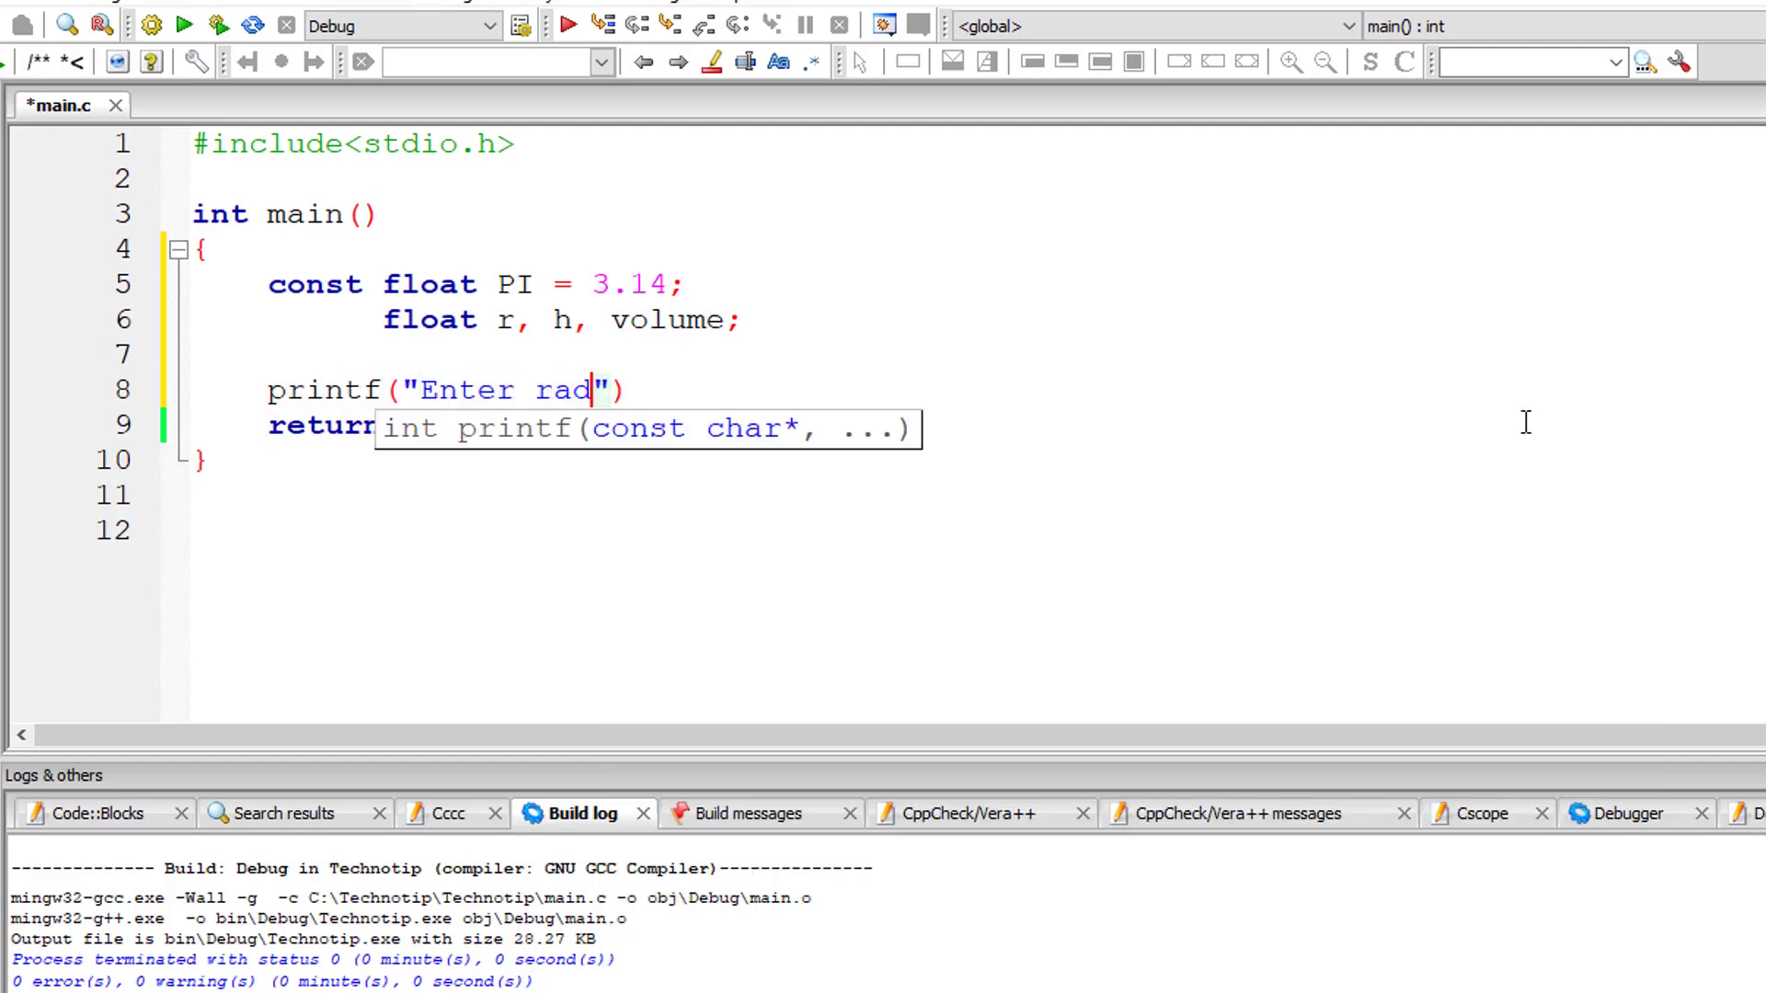
pyautogui.write('ius and height of t')
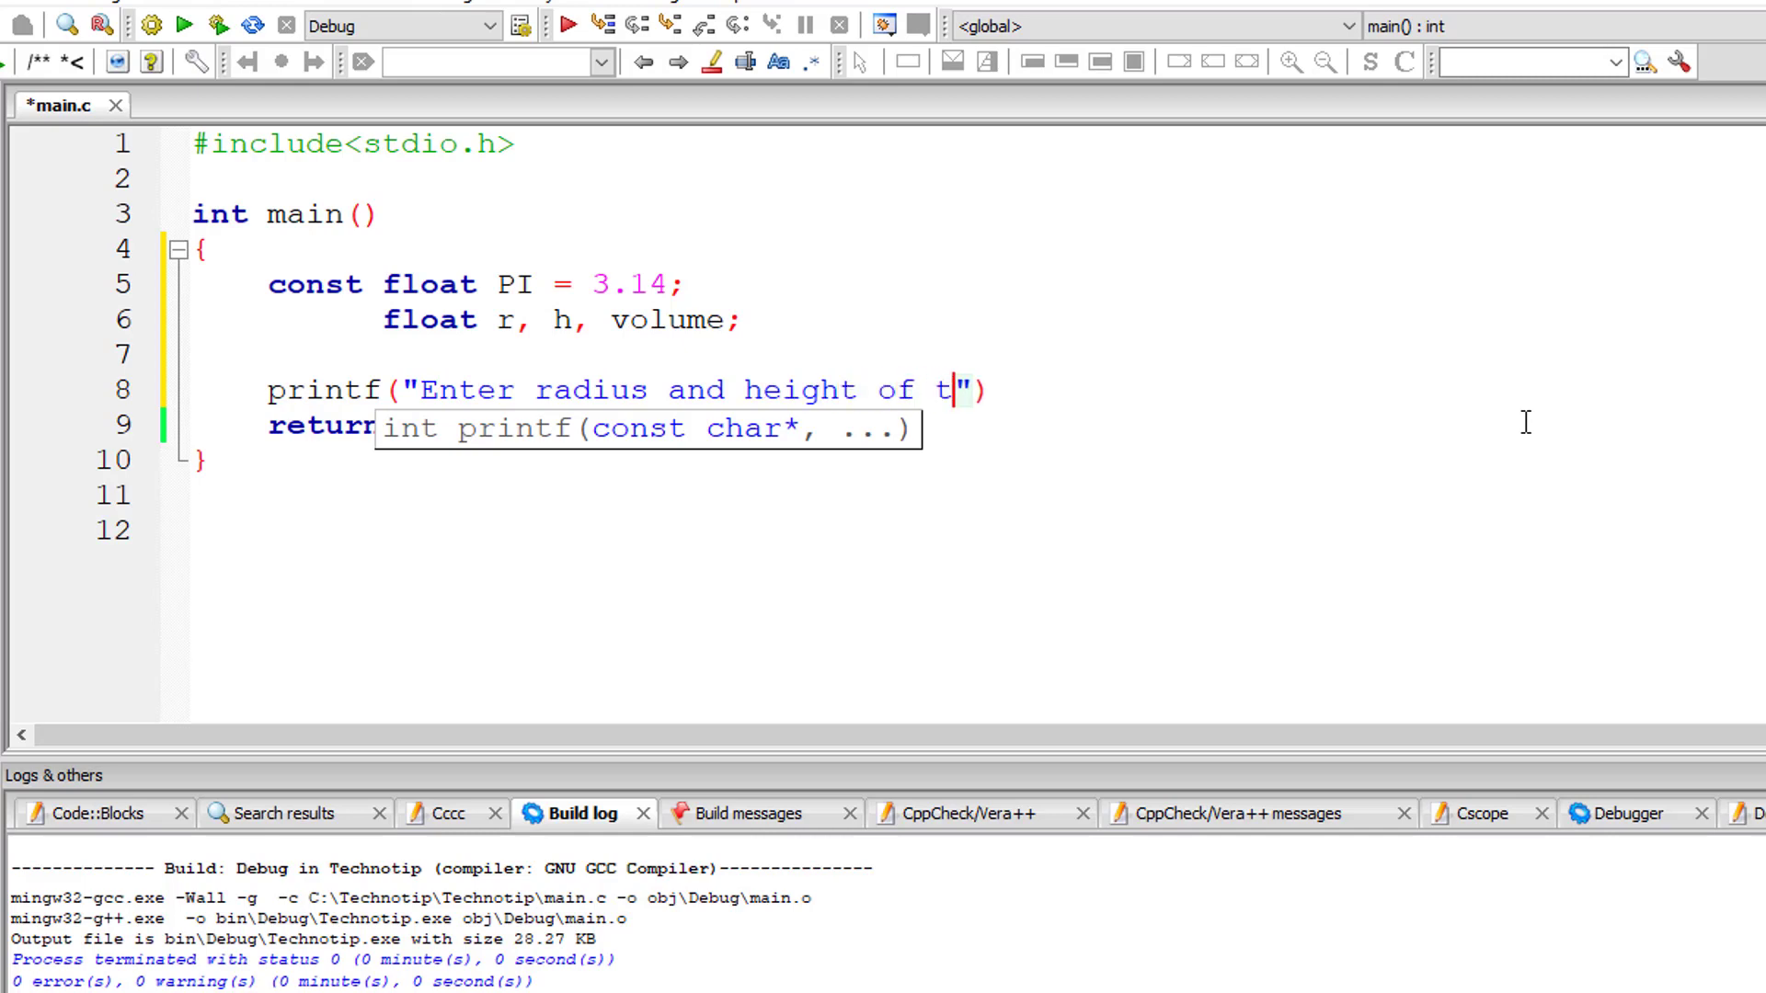
pyautogui.write('he cone\\')
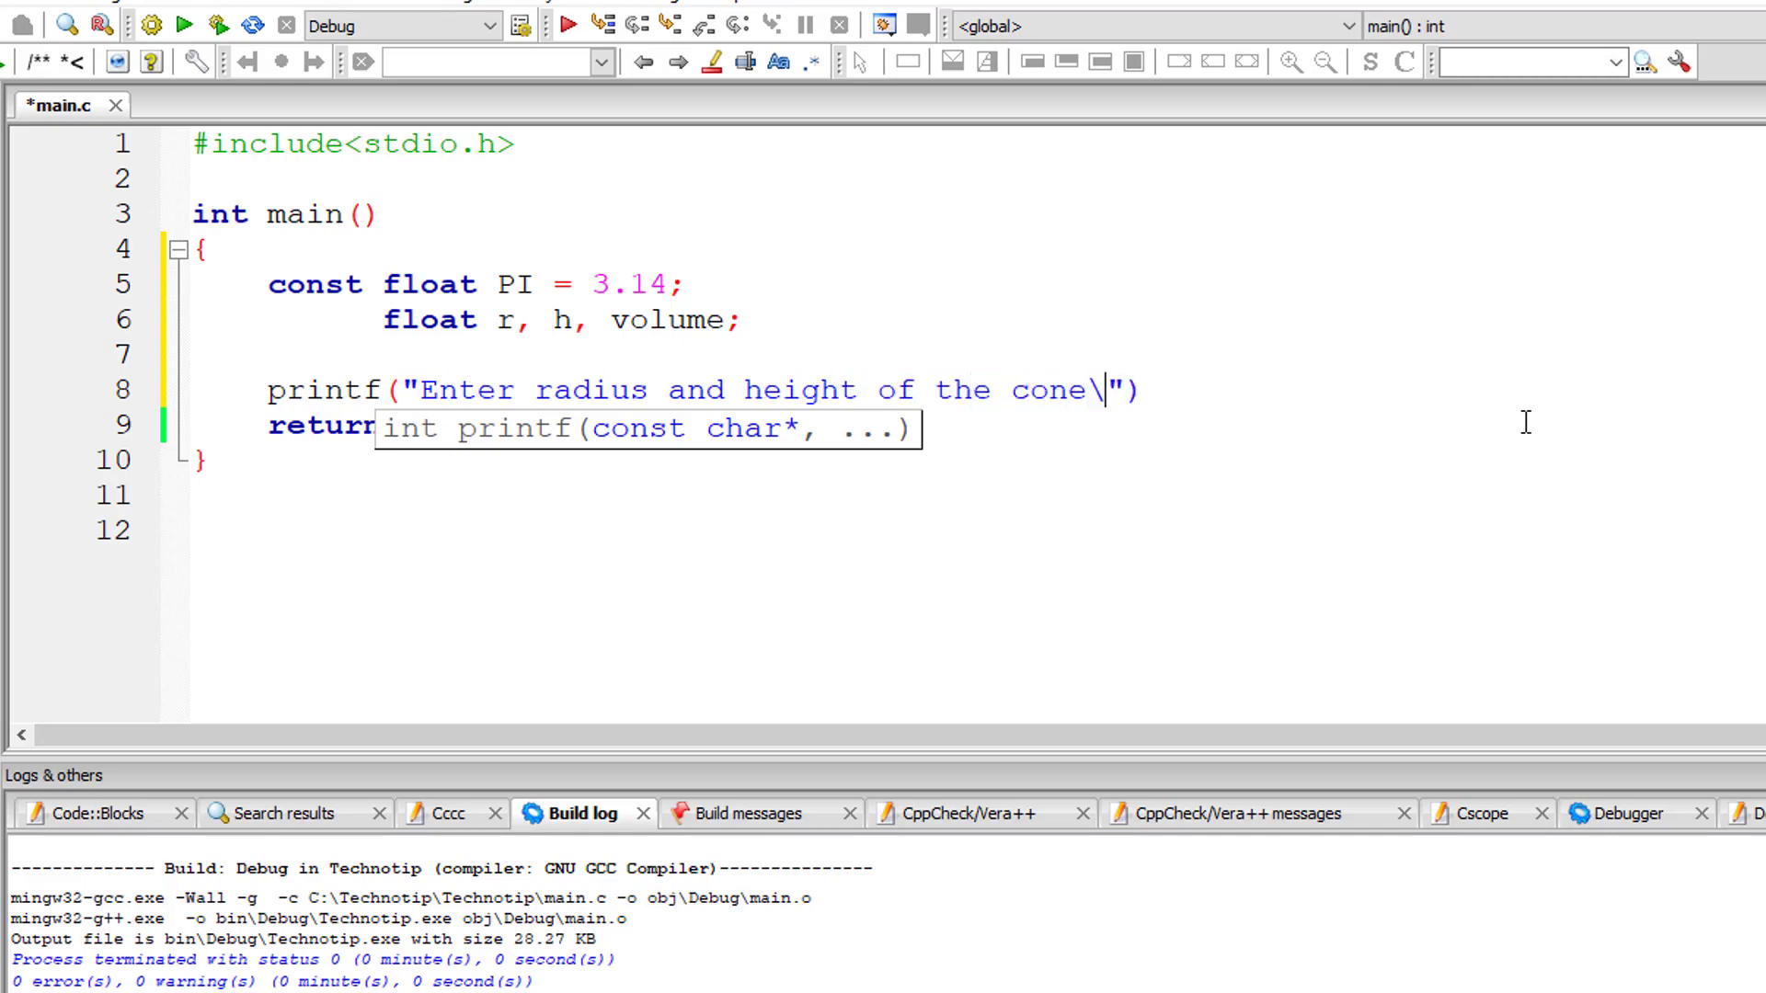
pyautogui.write('n");')
pyautogui.write('scanf("%f%f')
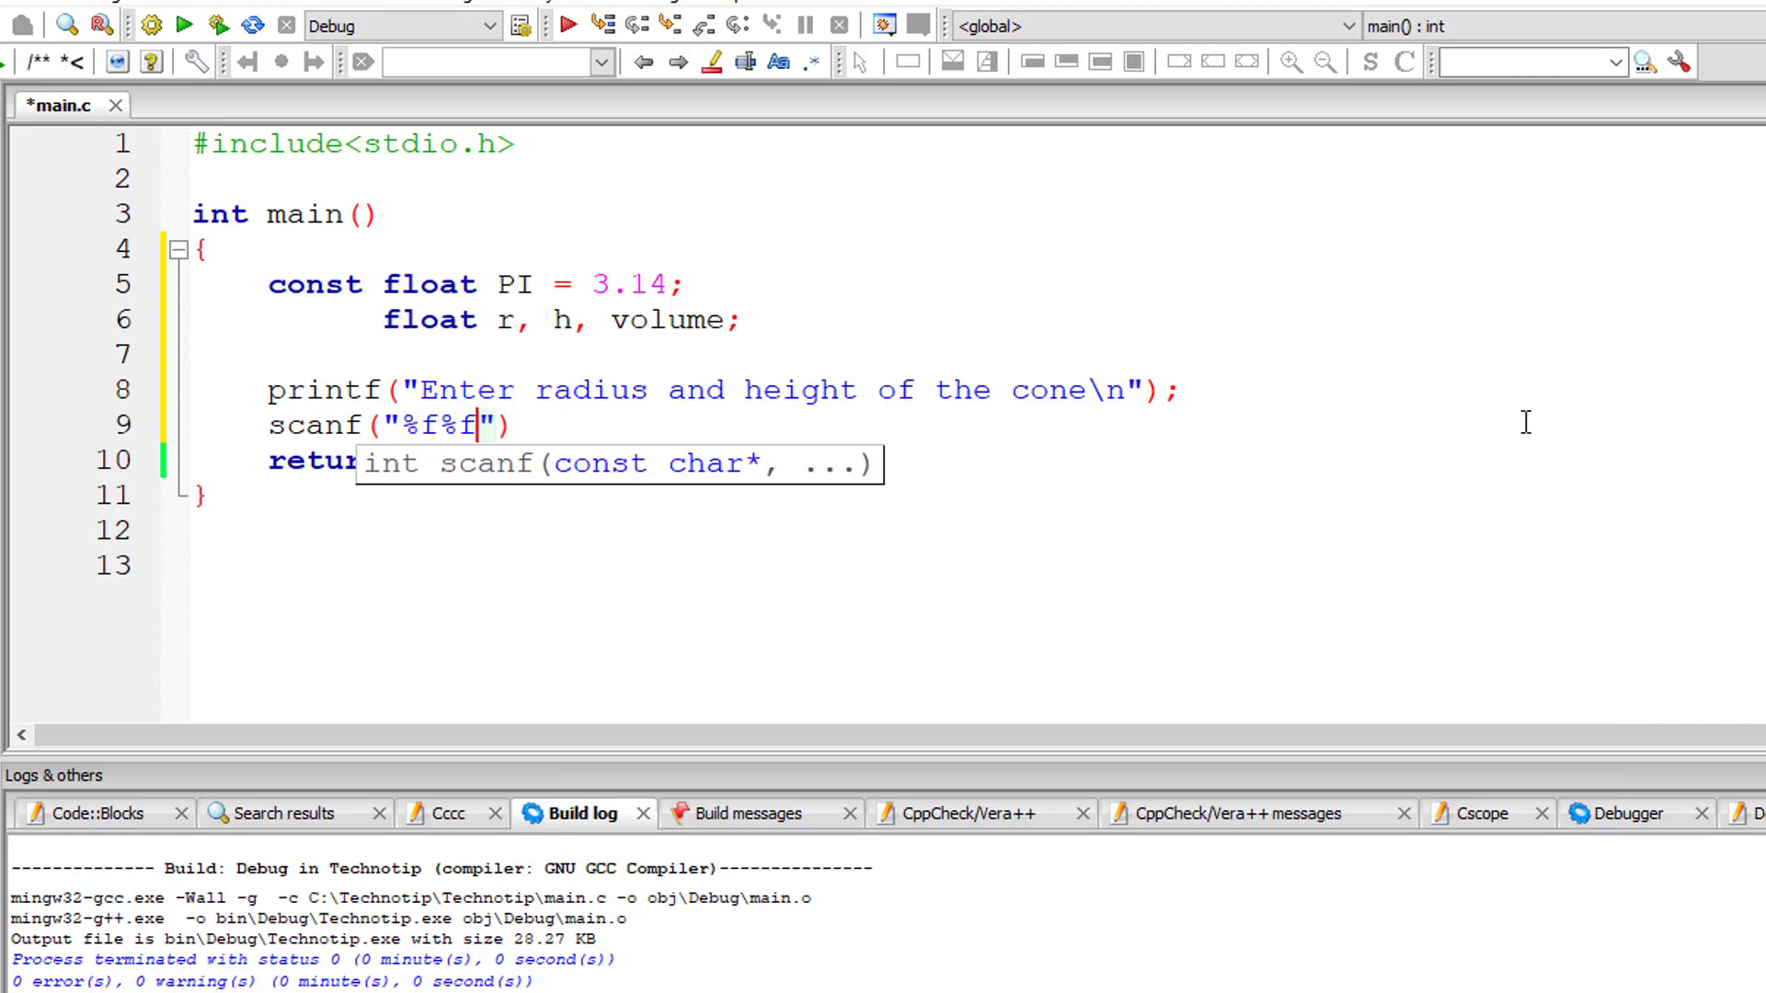
pyautogui.write(', &r')
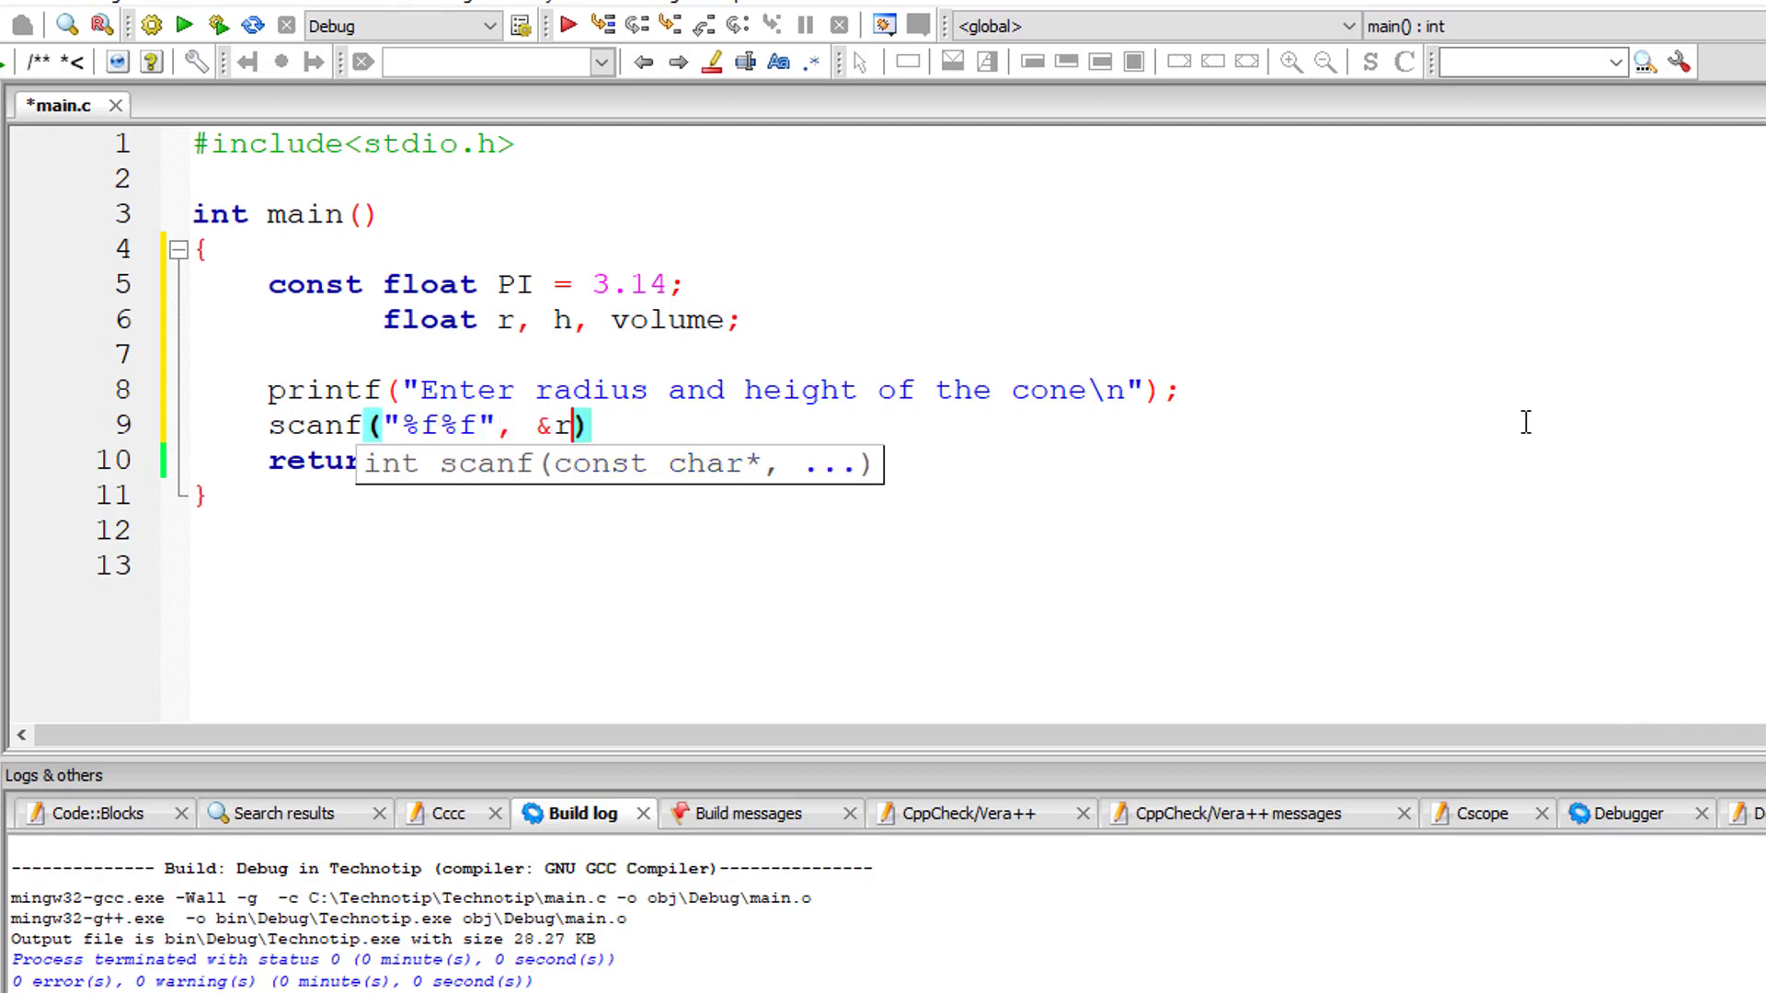
pyautogui.write(', &h);')
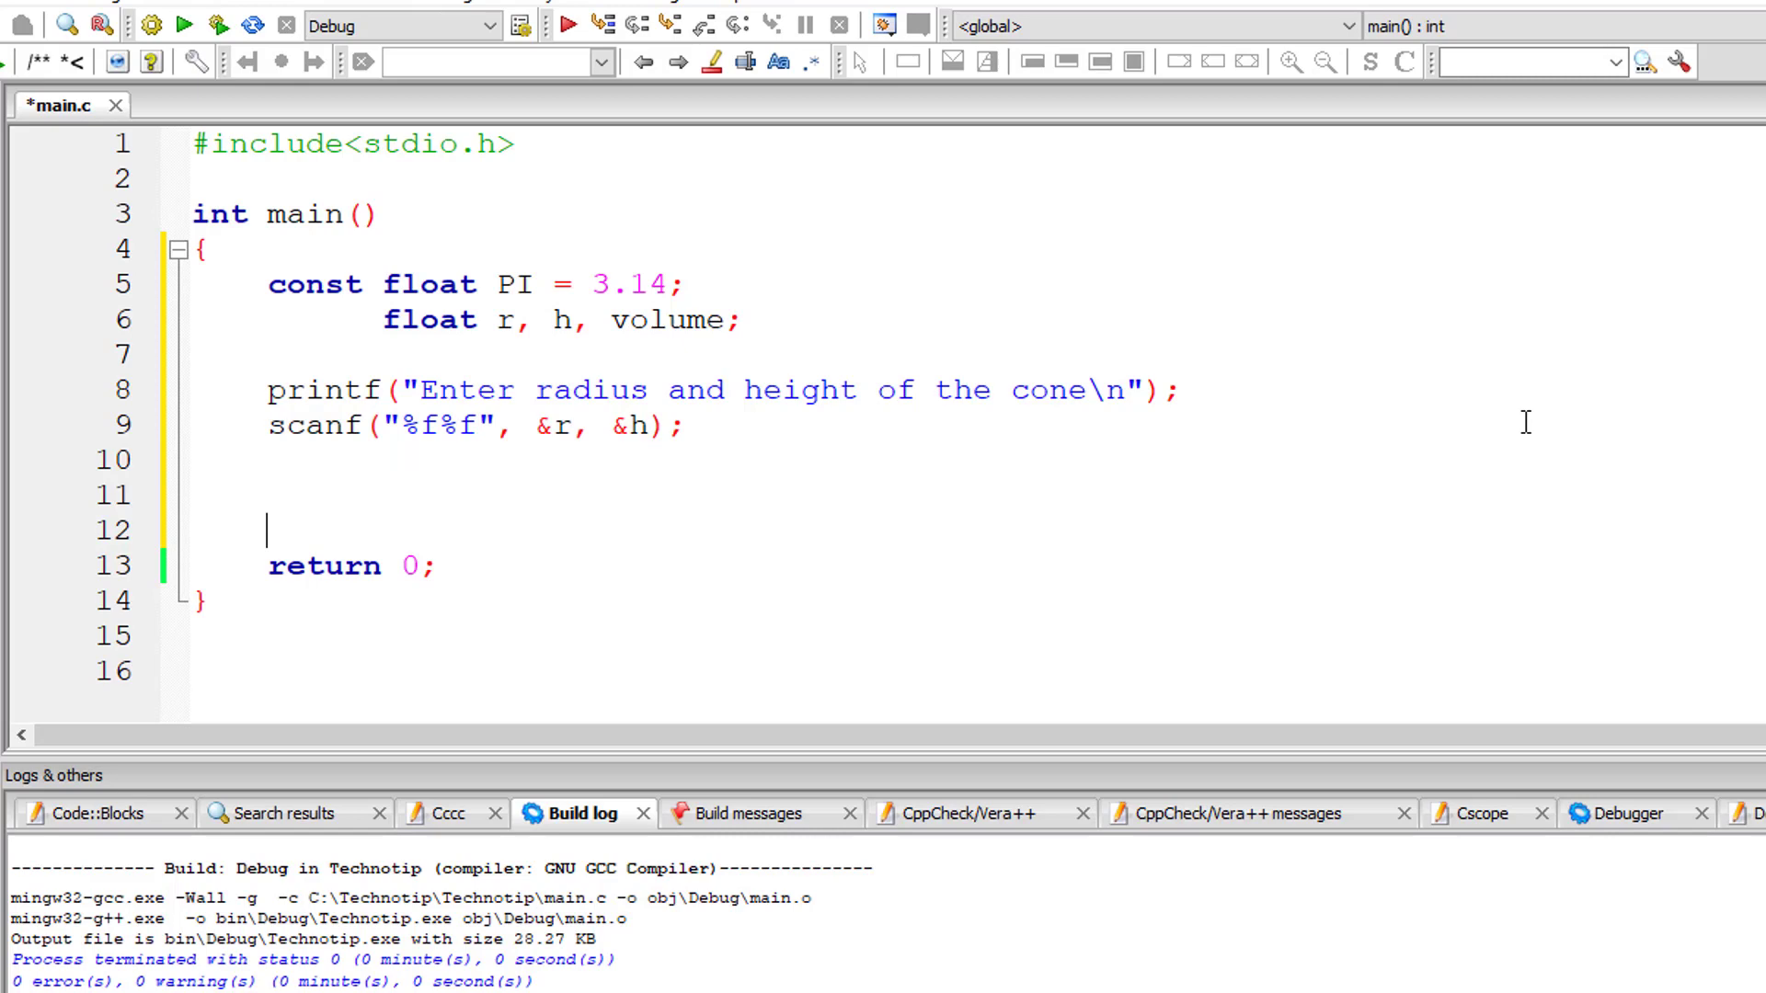
pyautogui.write('volume')
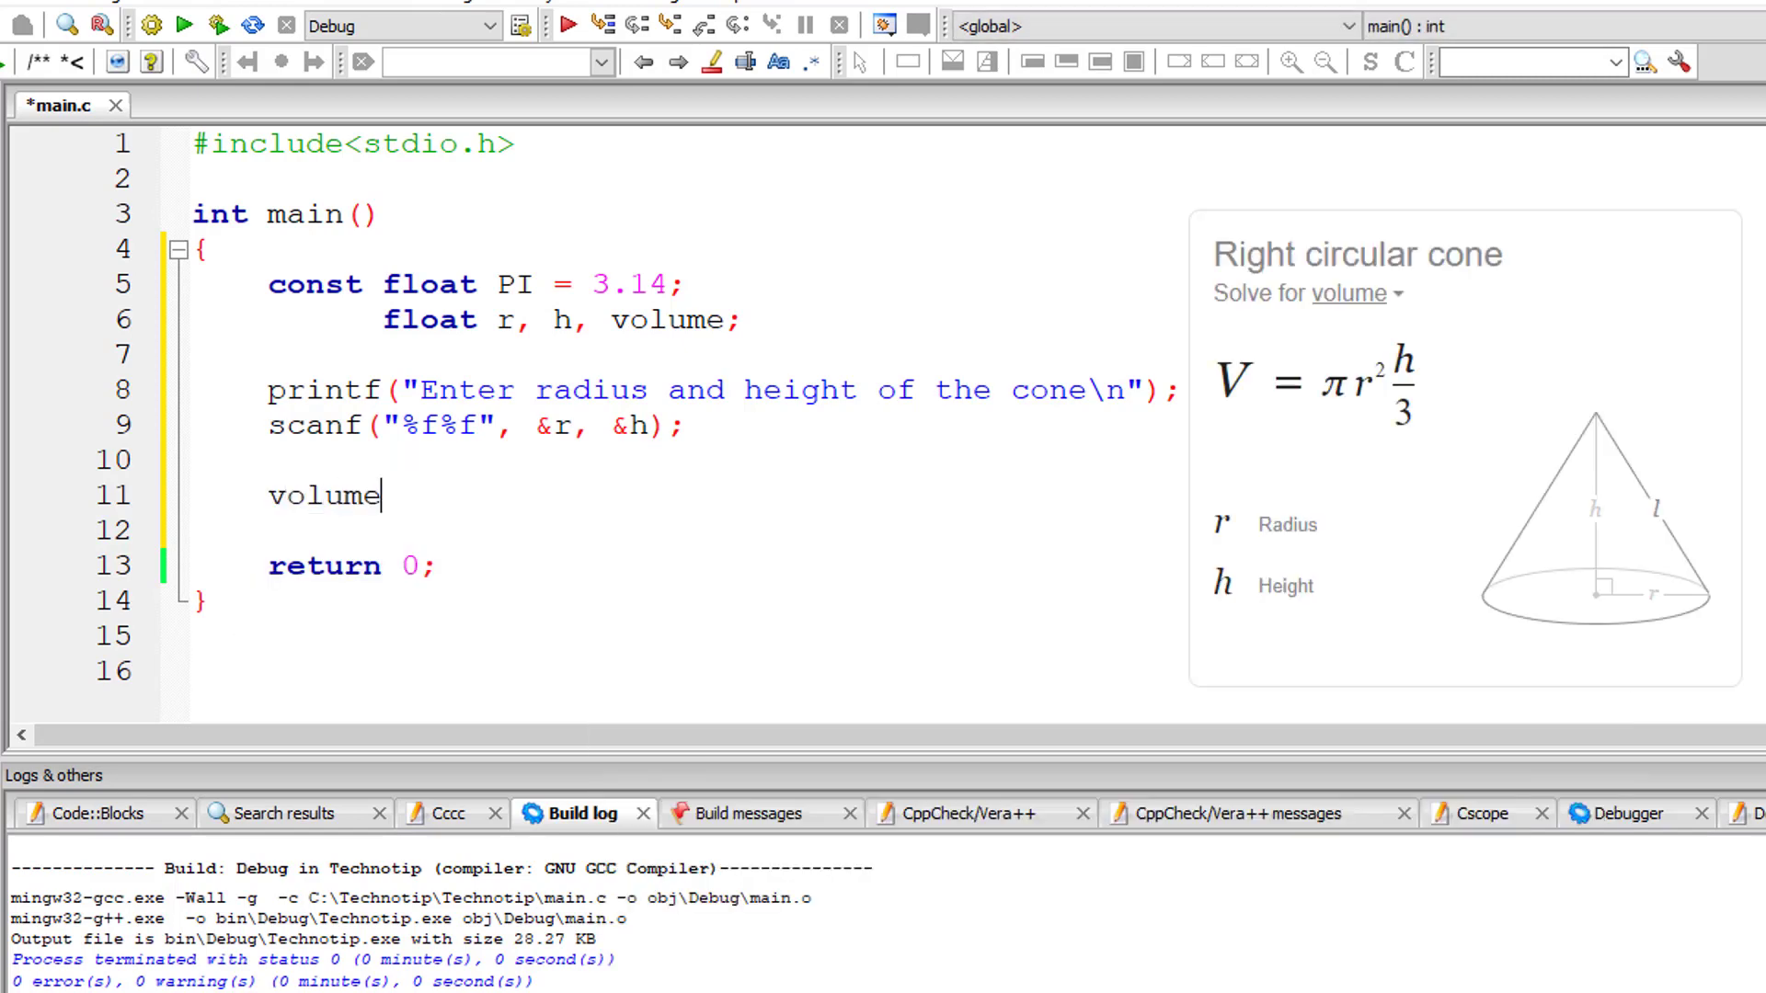
pyautogui.write('= ()')
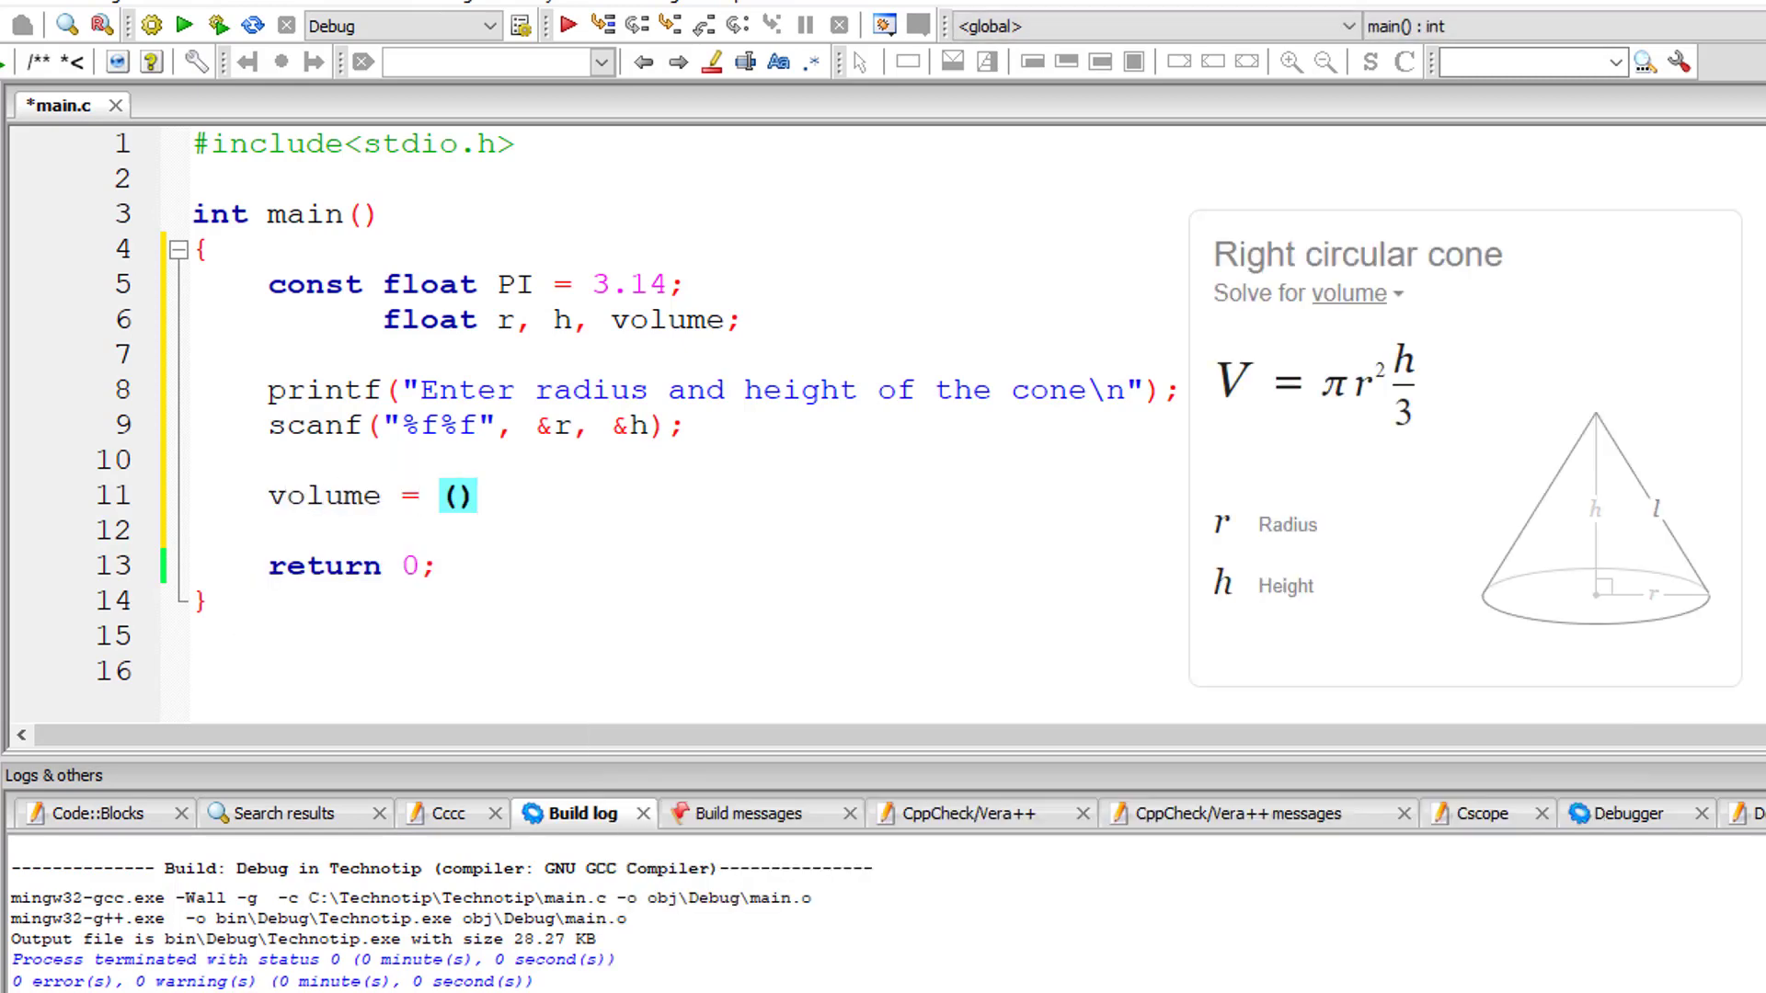
pyautogui.write(';')
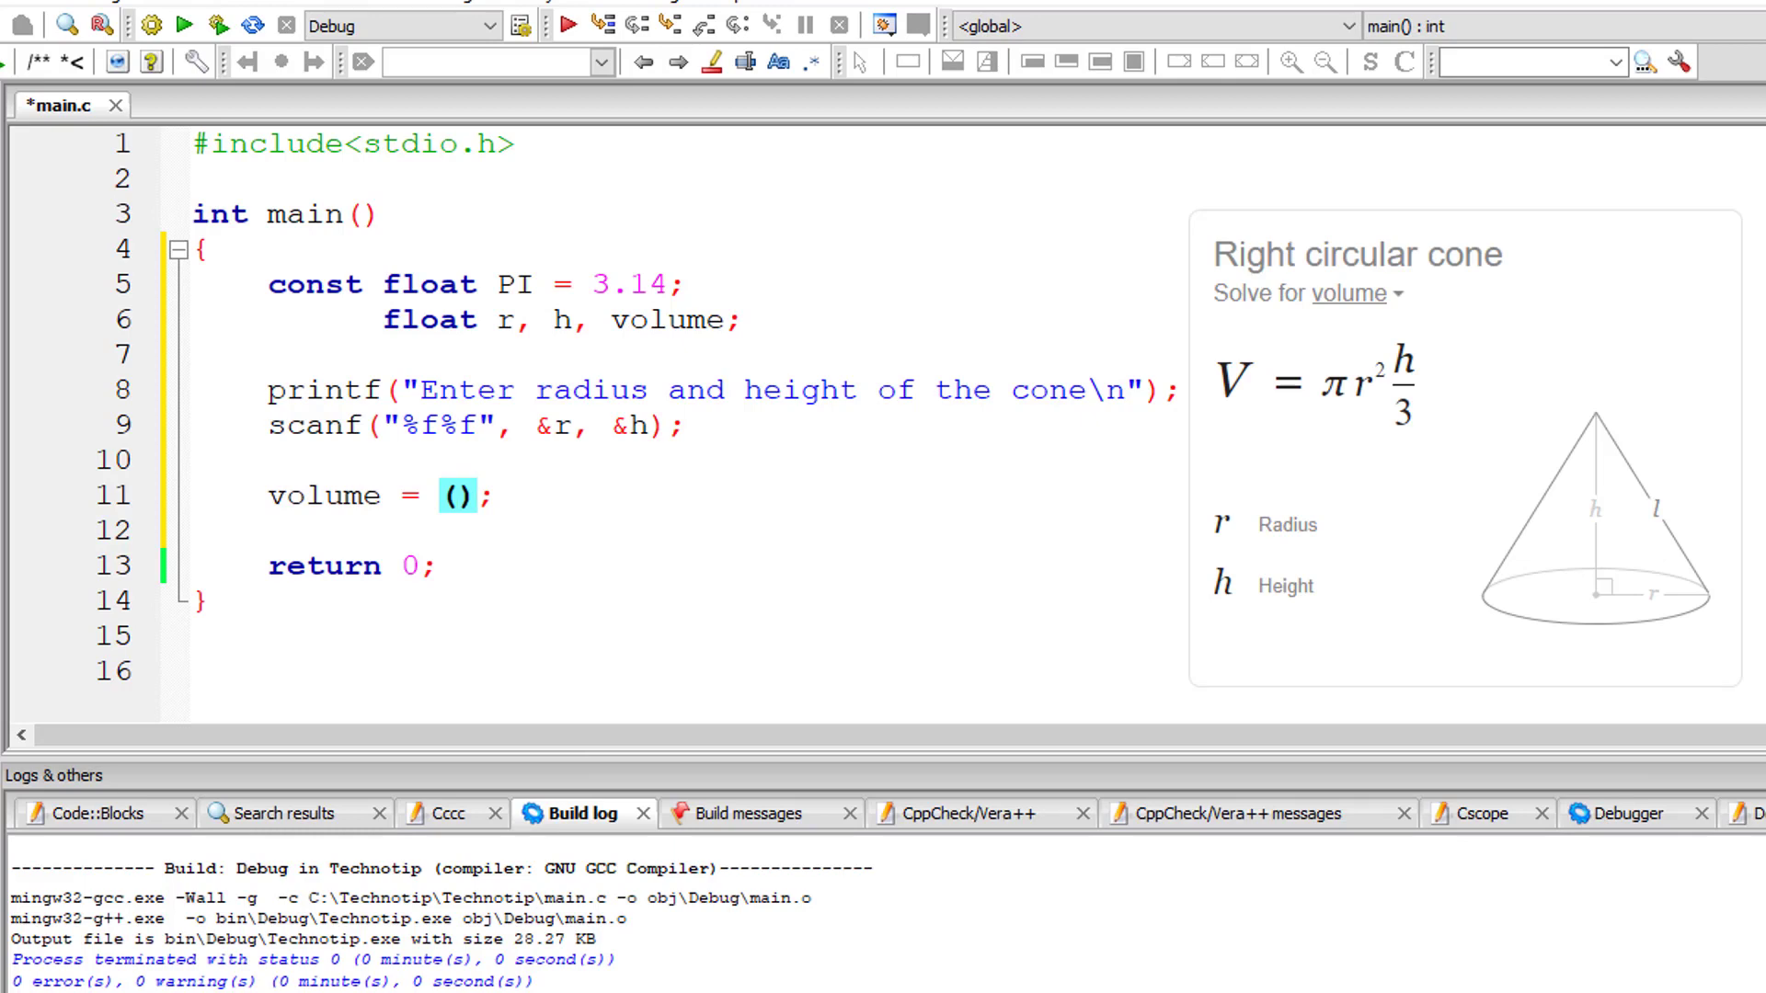
pyautogui.write('PI * r * r *')
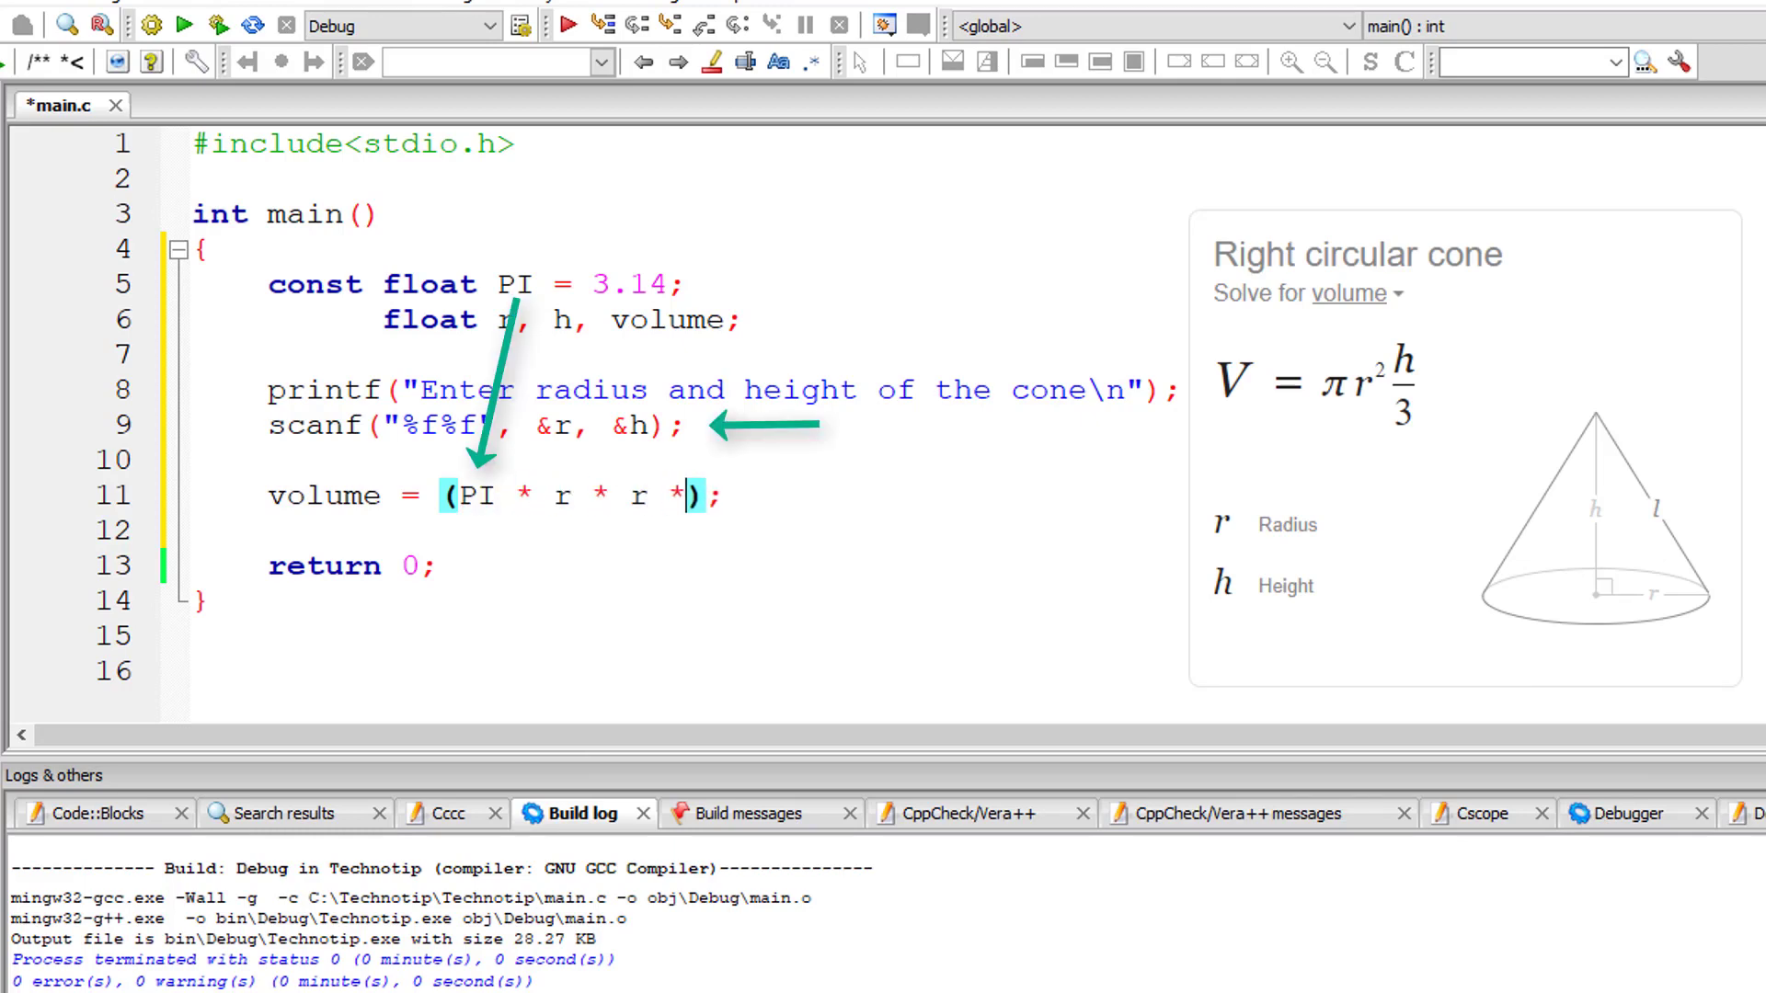
pyautogui.write('h) / 3.0')
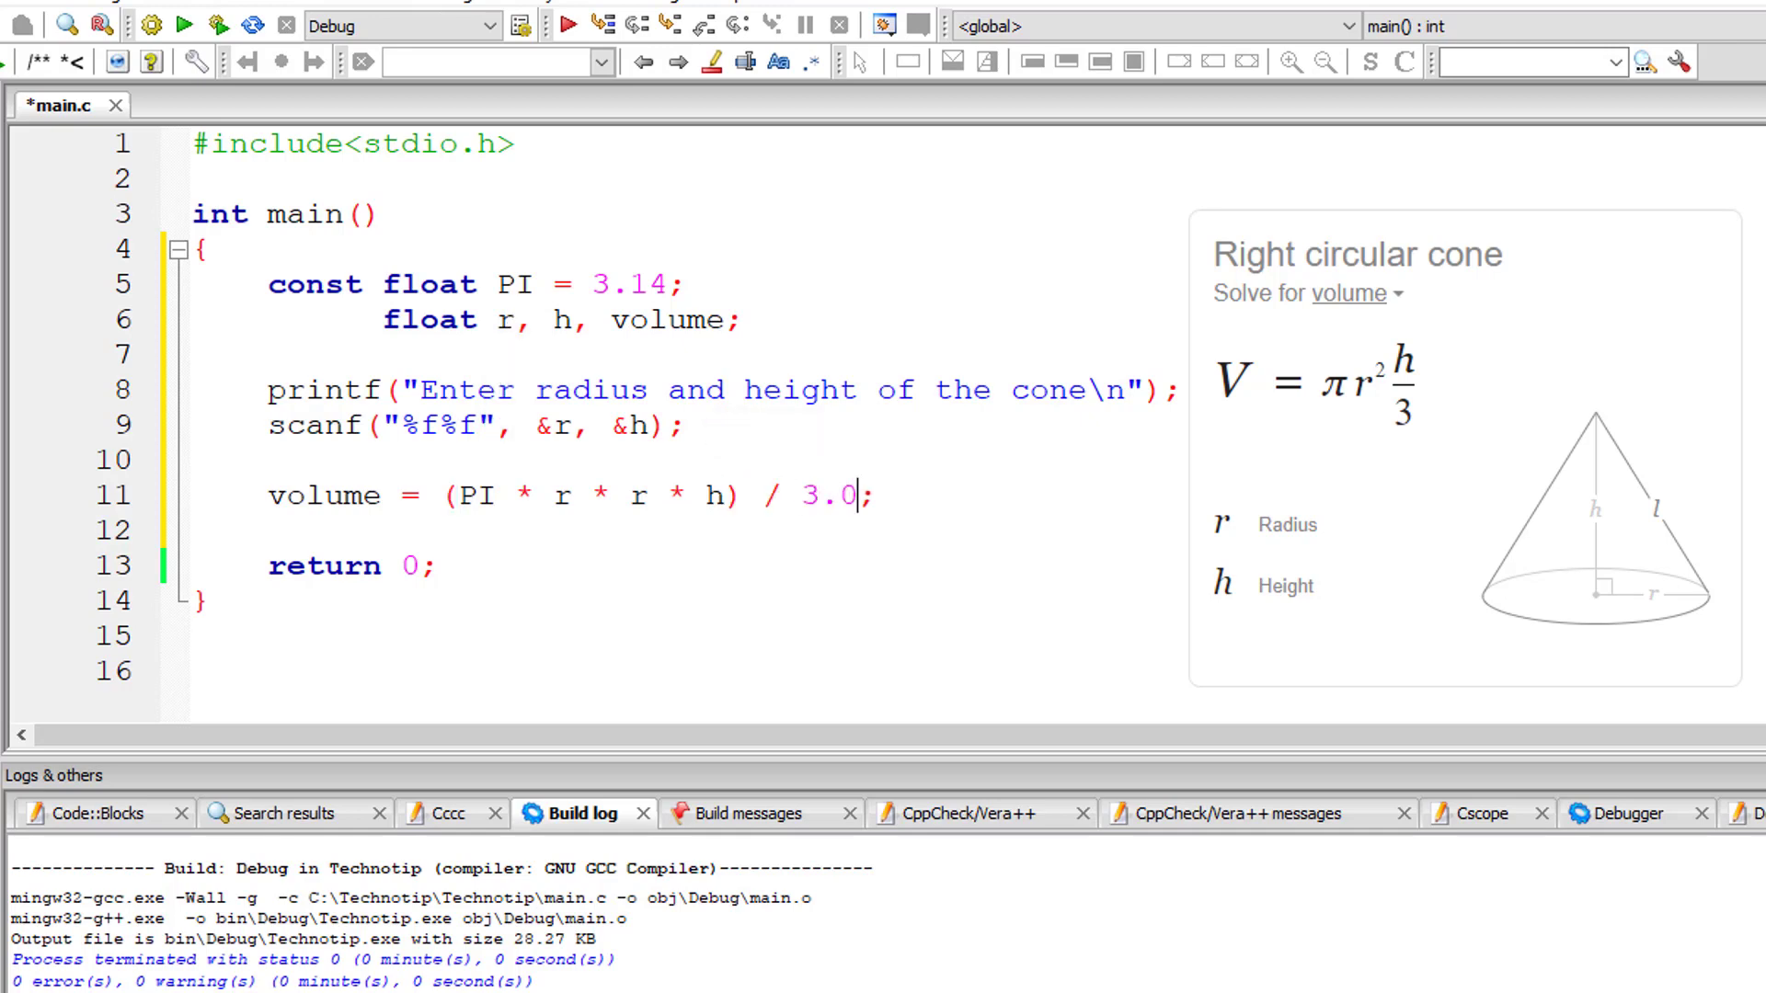
pyautogui.write('printf("Volu")')
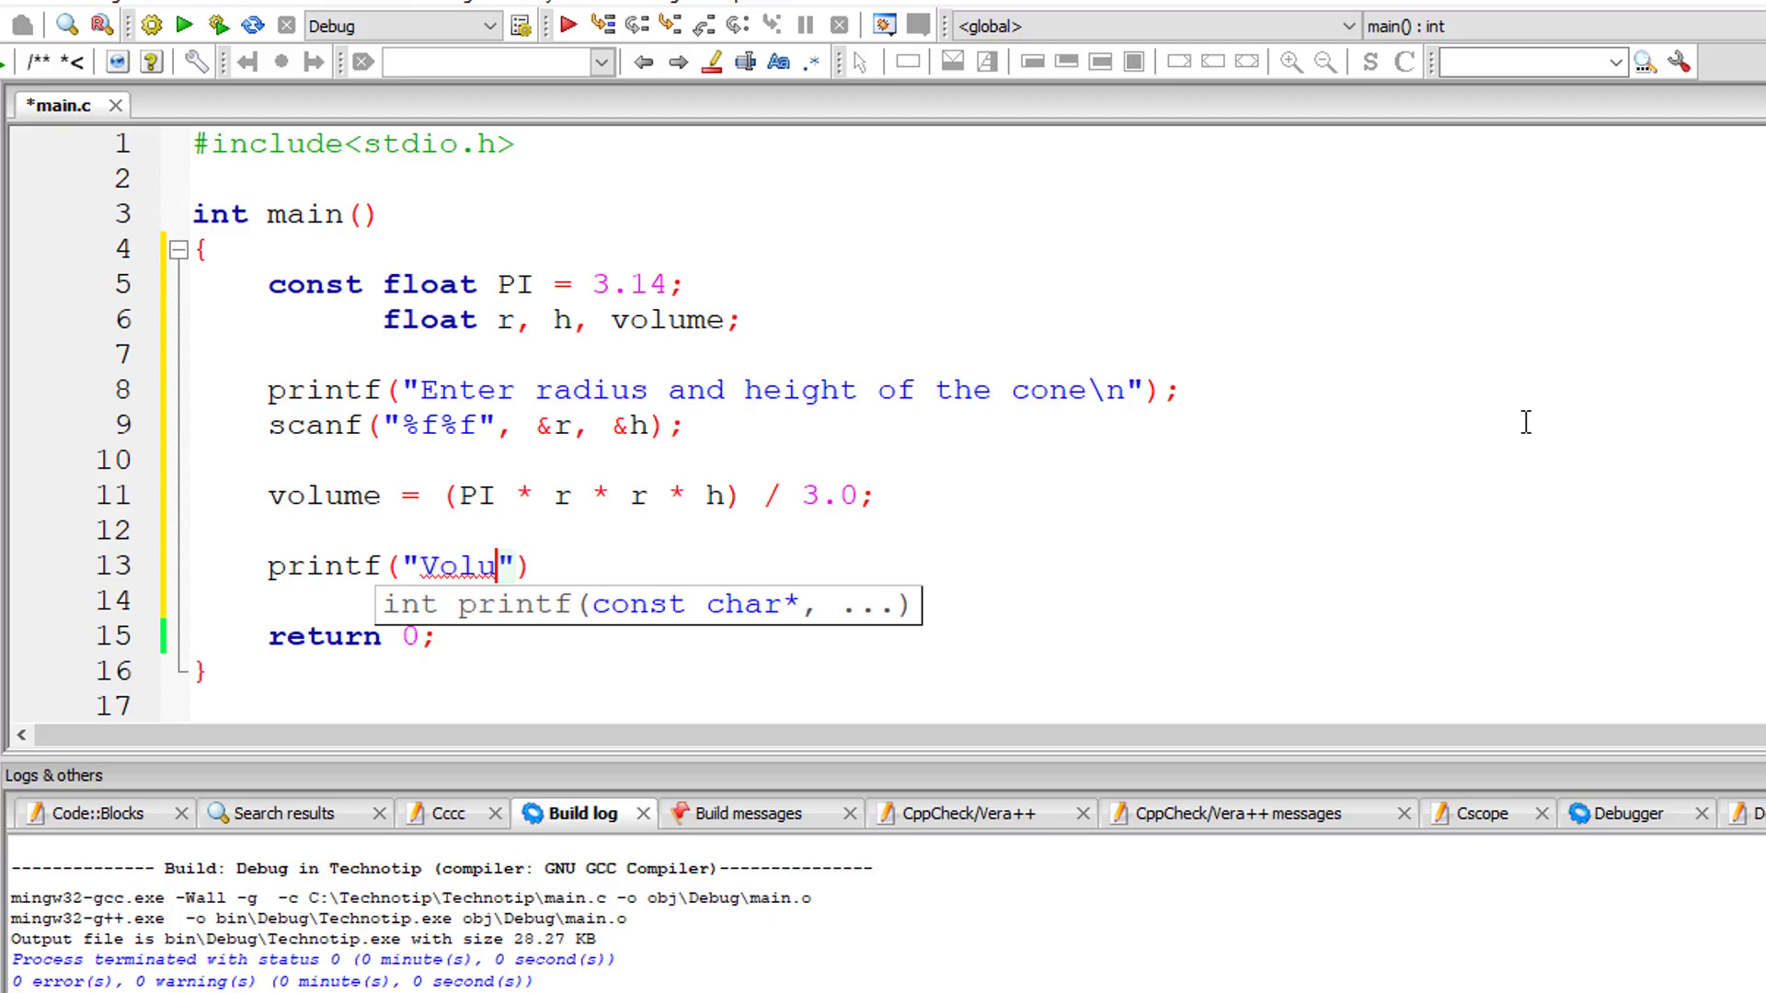
pyautogui.write('me of Cone is')
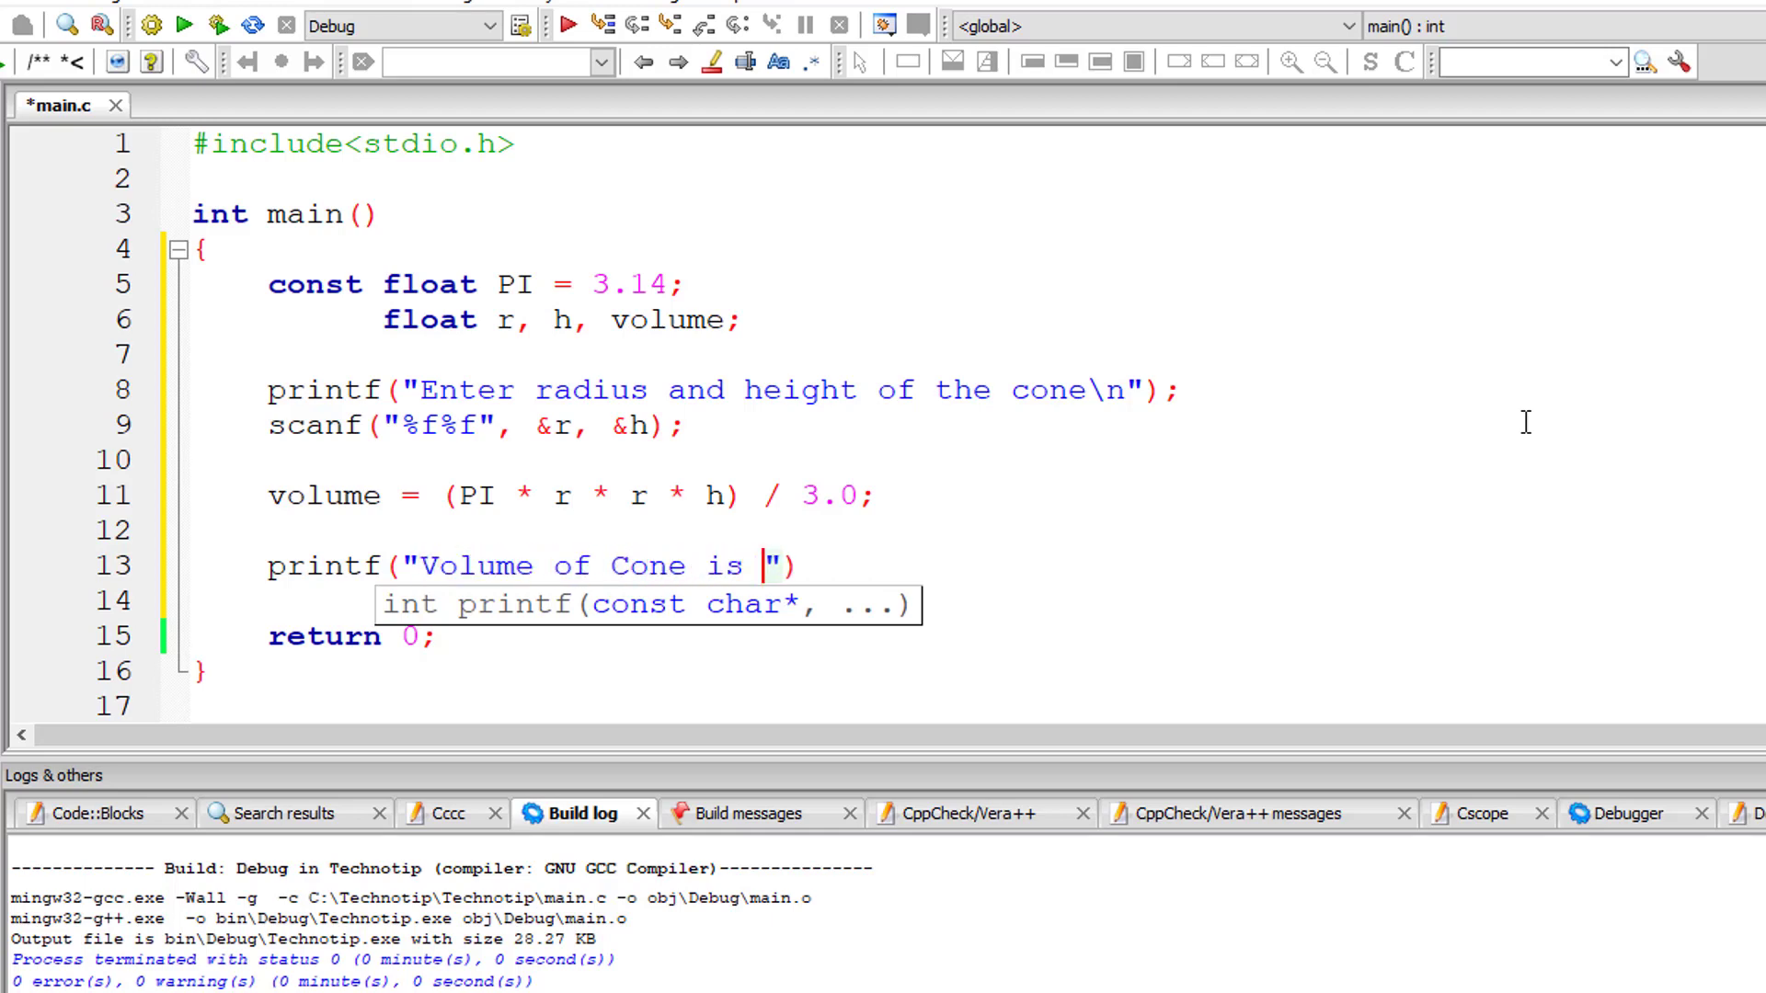
pyautogui.write('%f\\n')
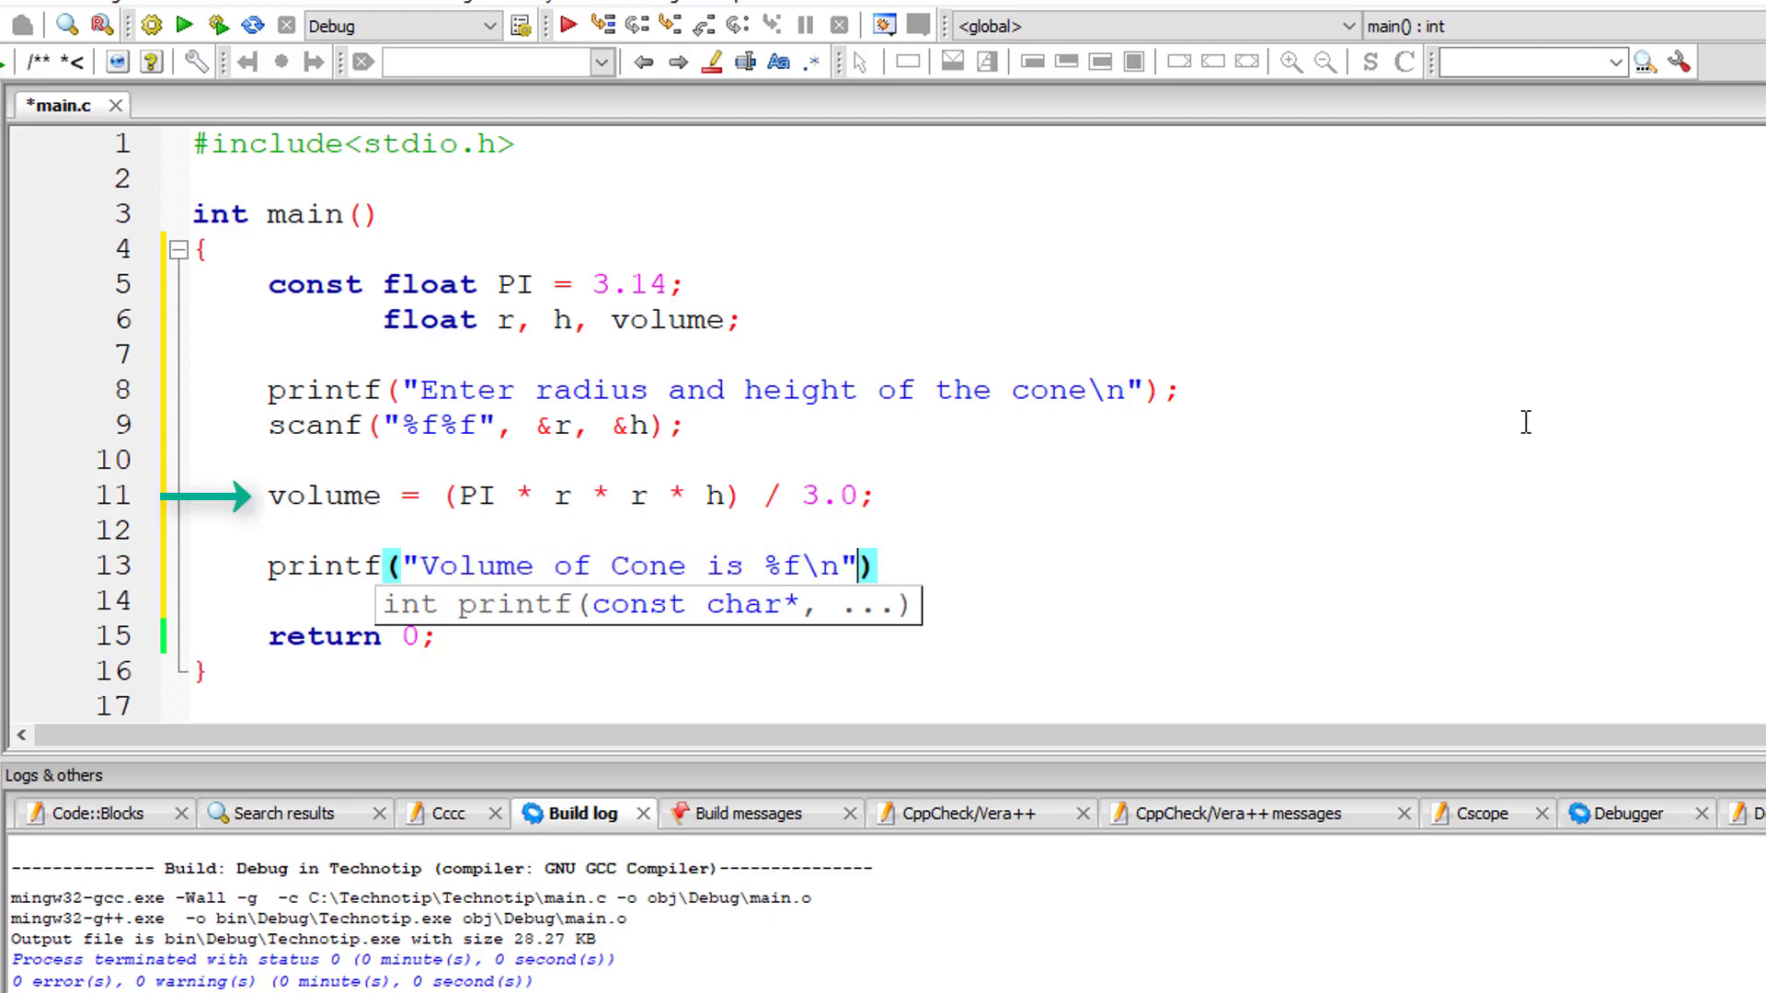
pyautogui.write(', vol')
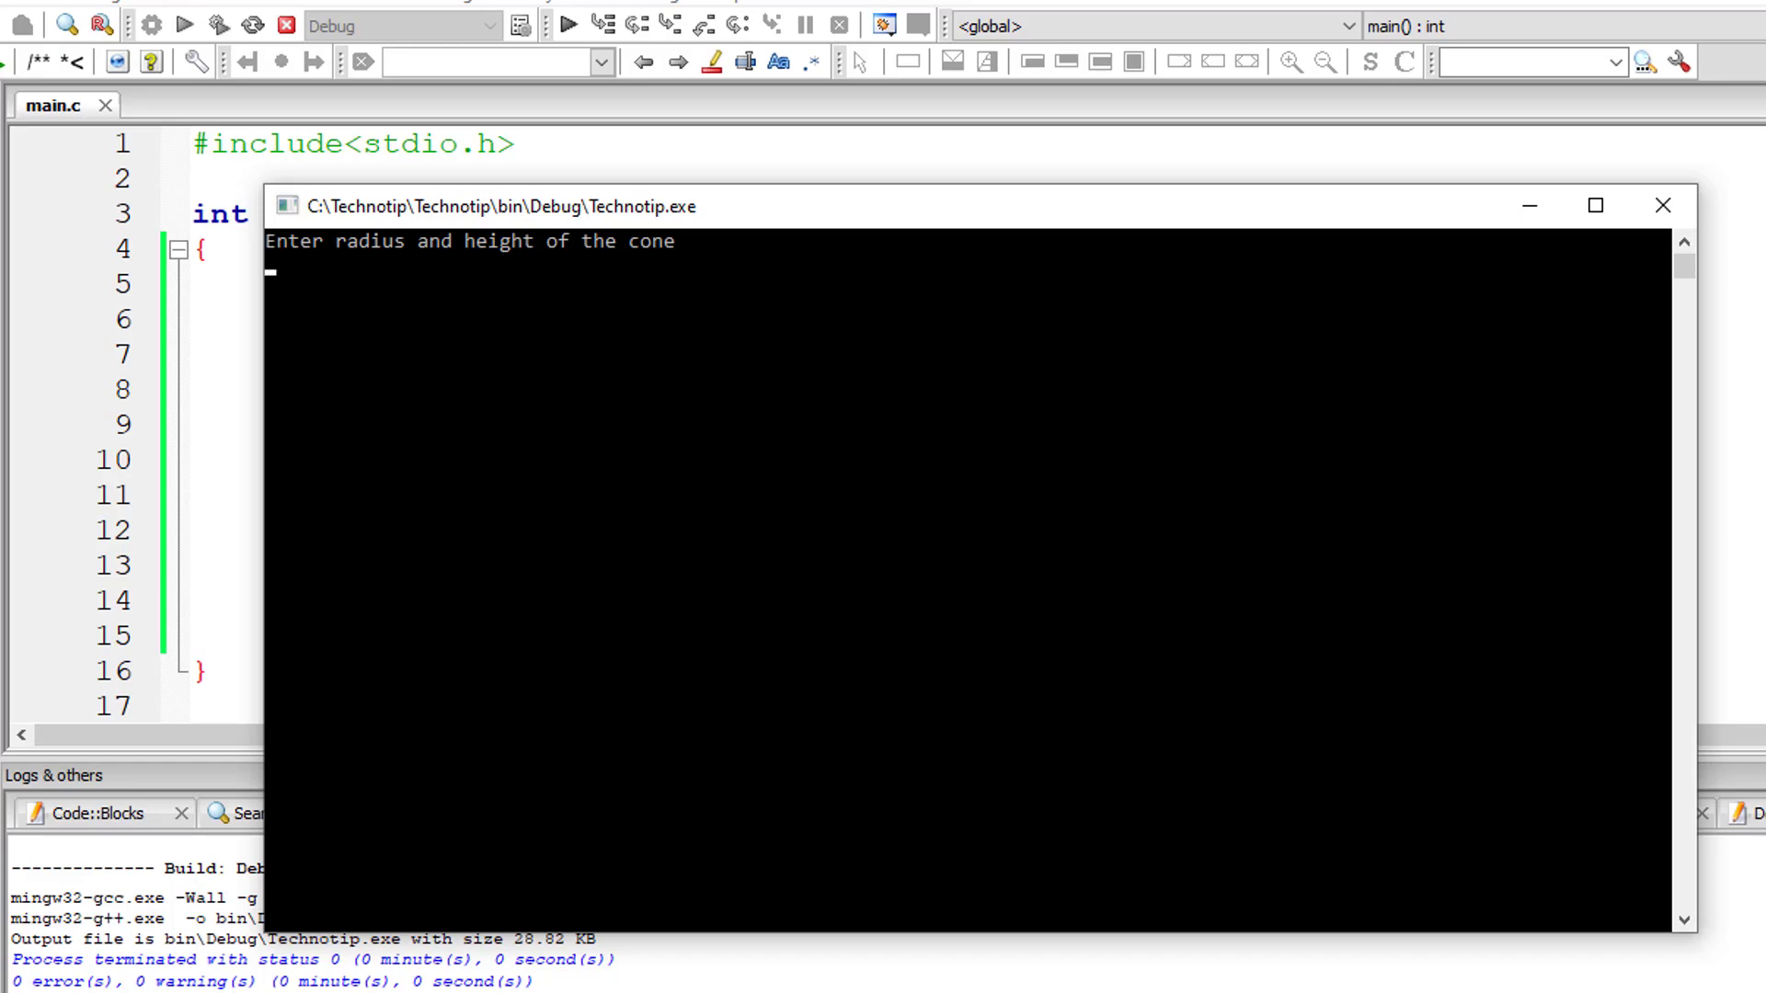
pyautogui.write('8')
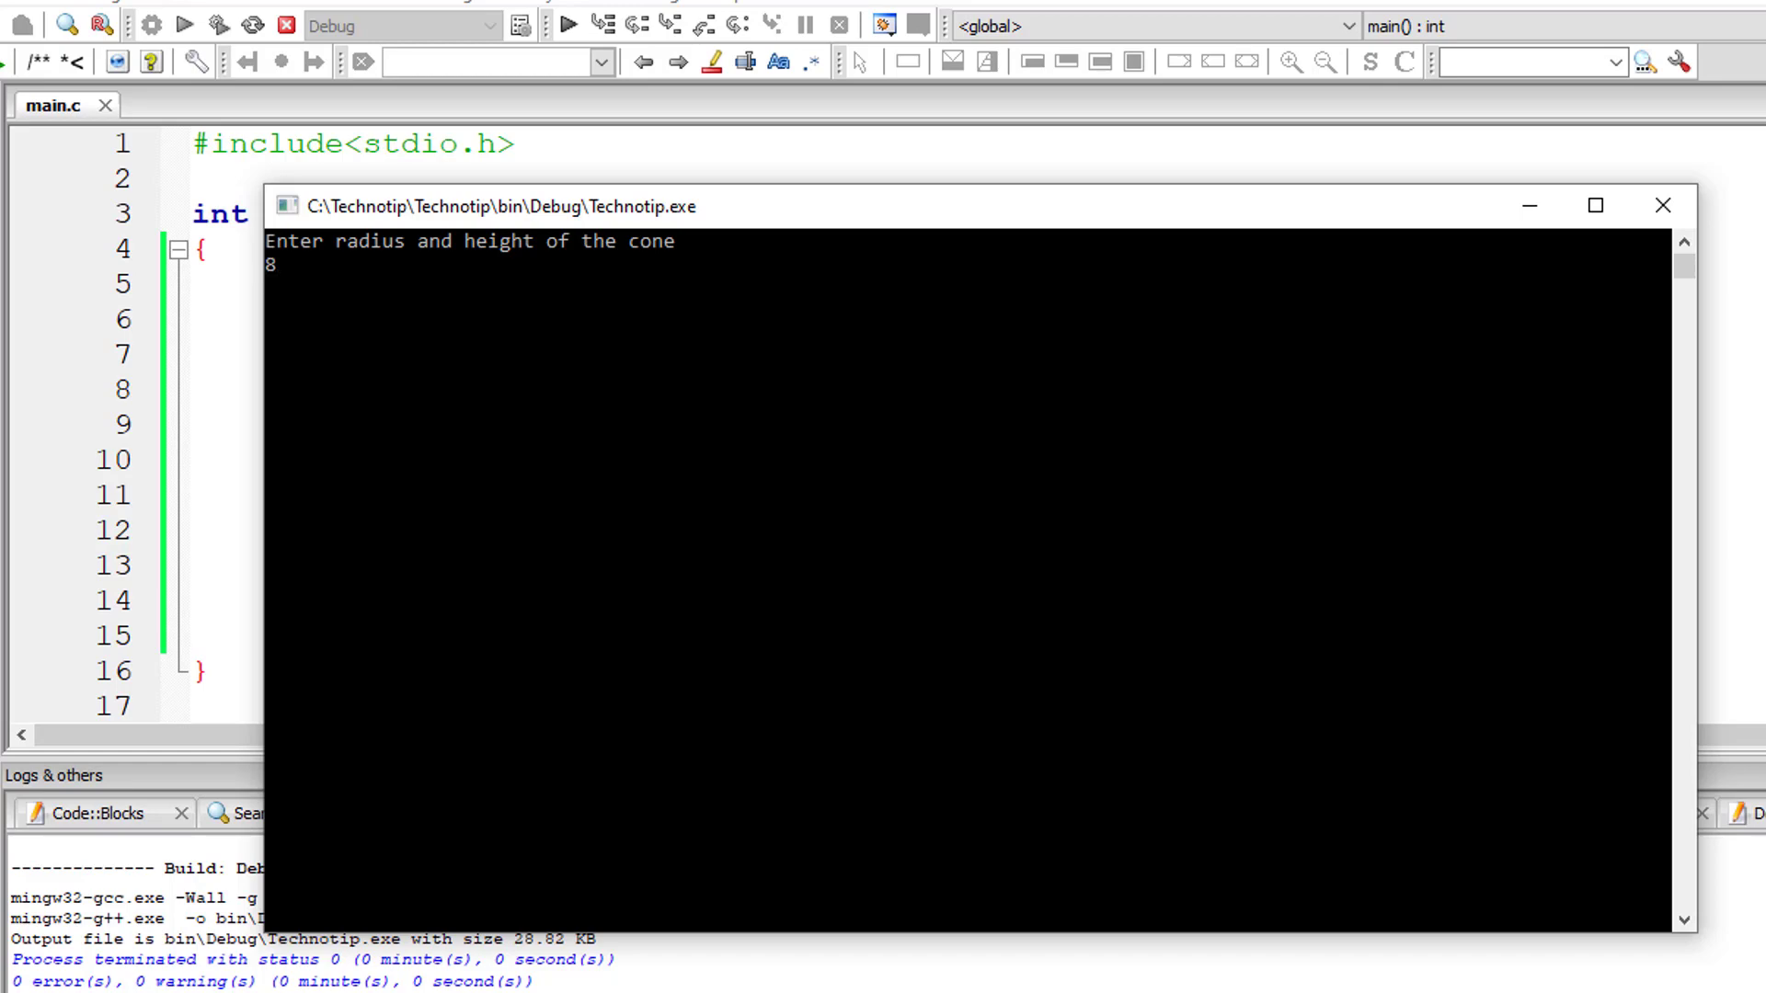
pyautogui.write('18')
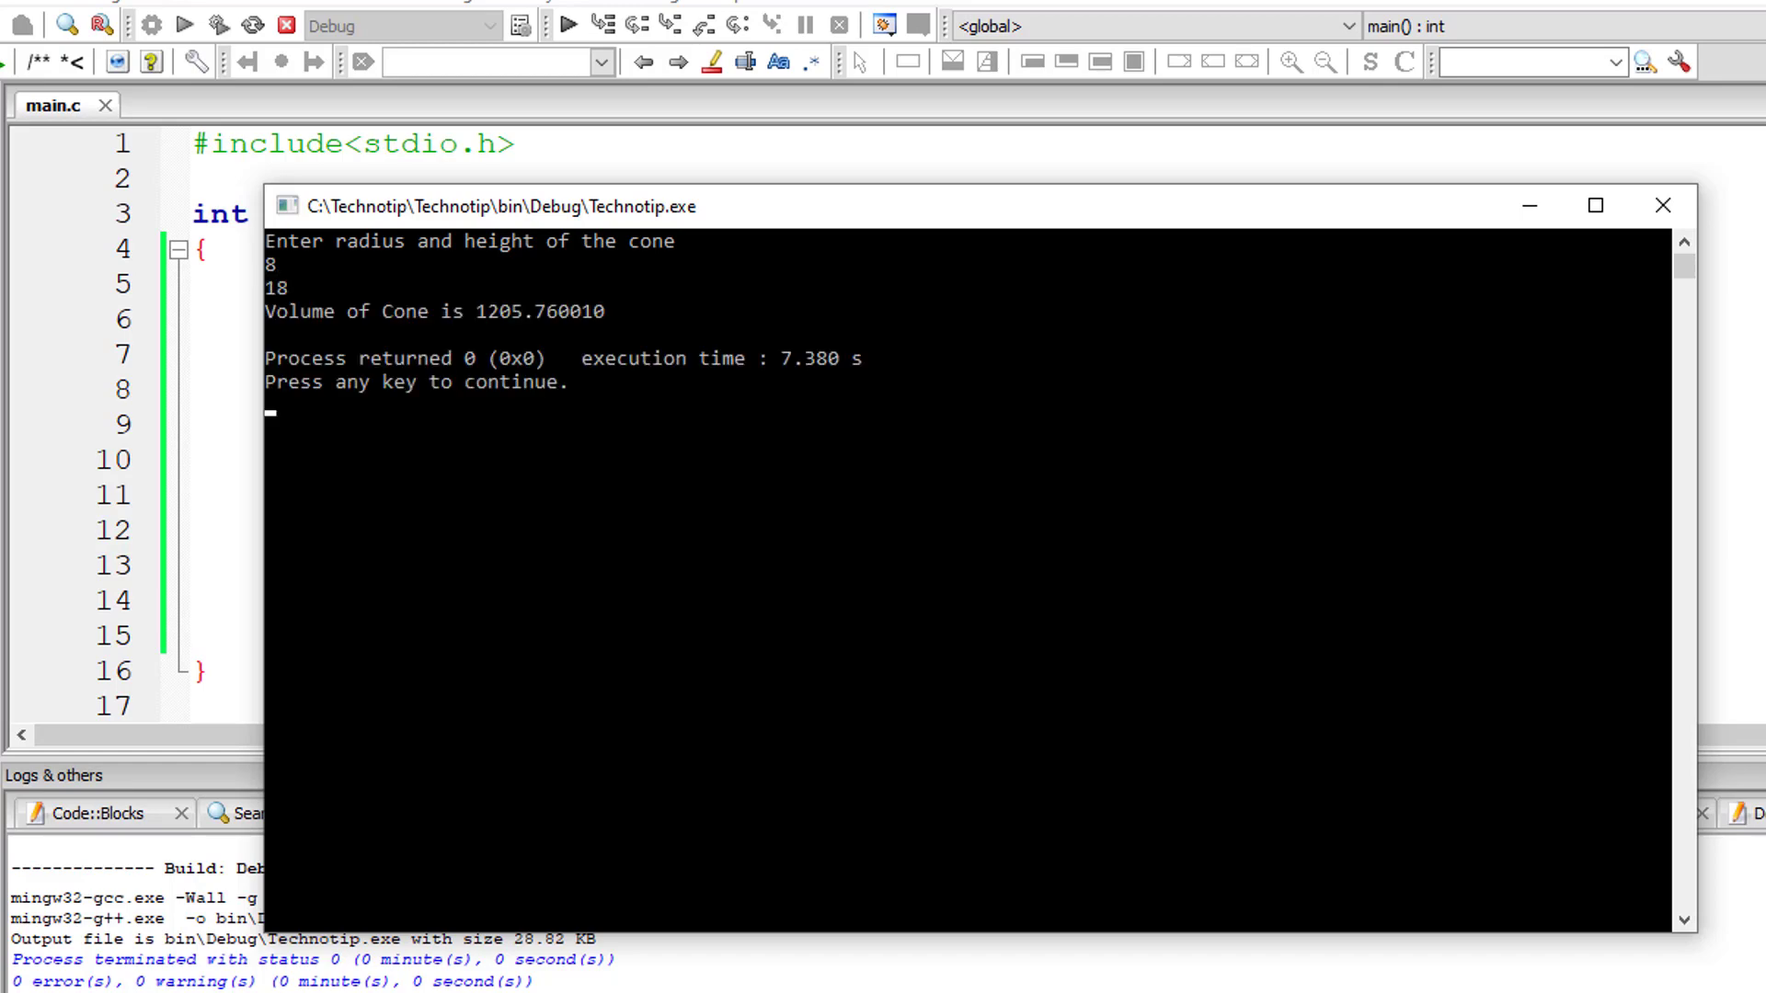
pyautogui.moveTo(507, 323)
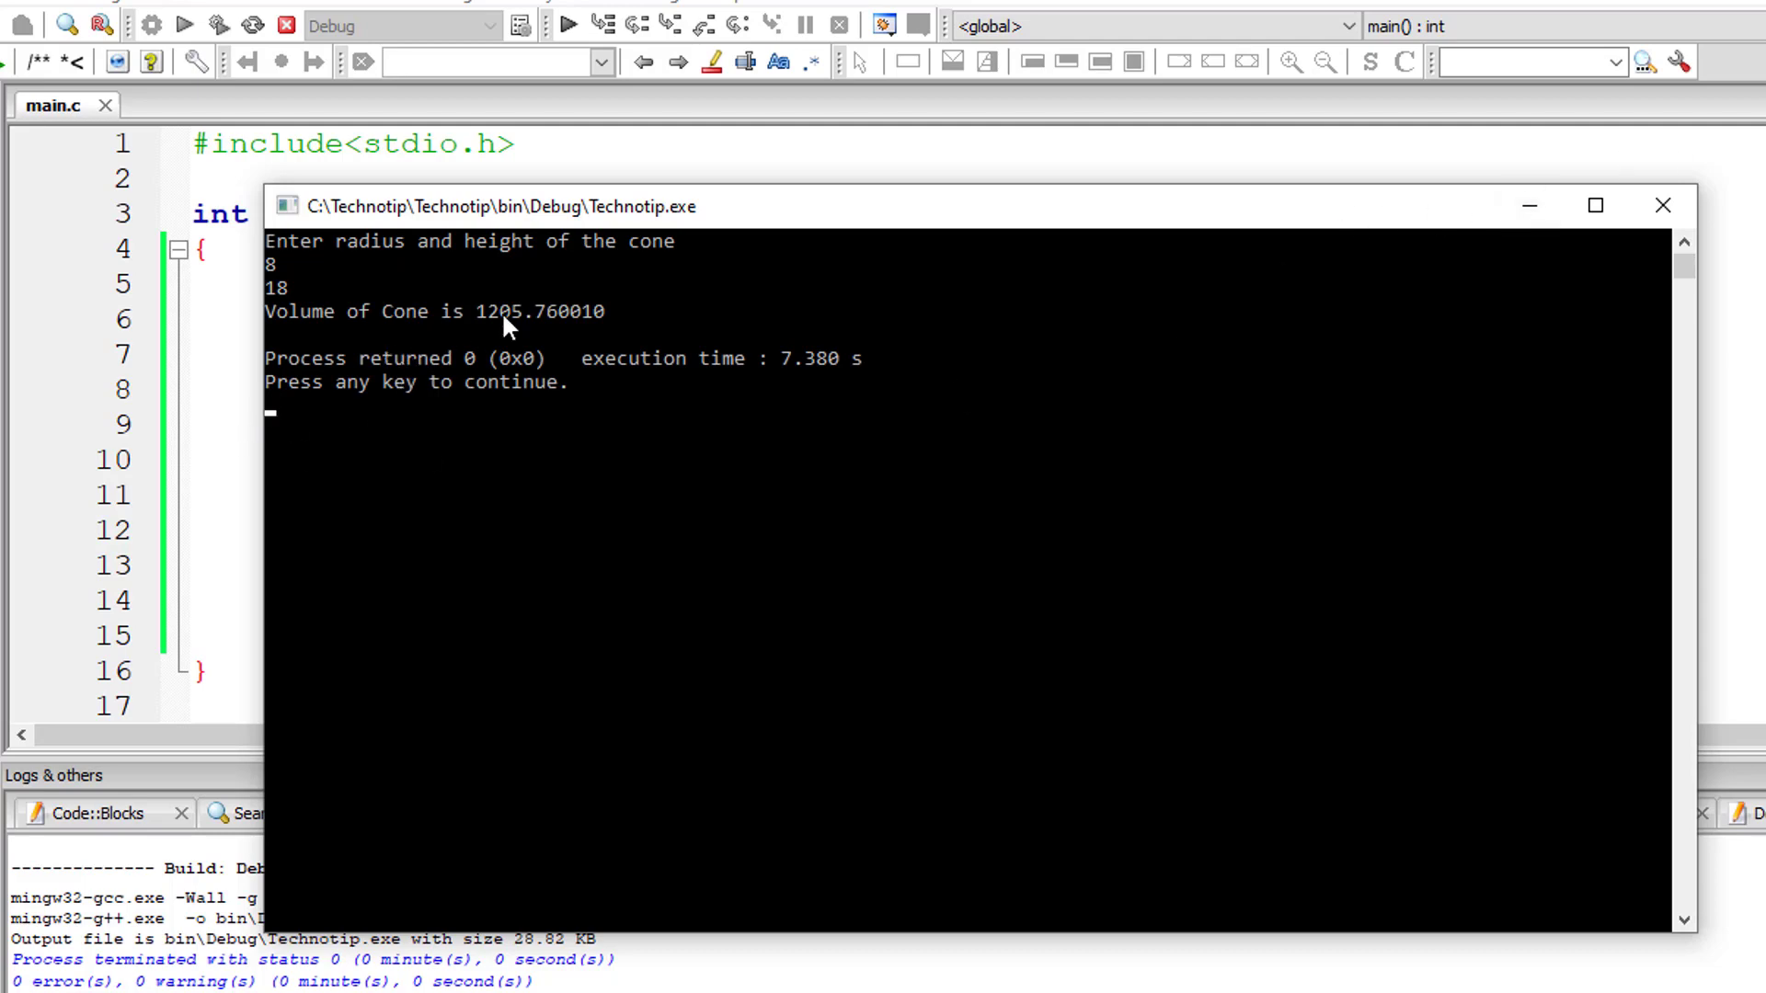